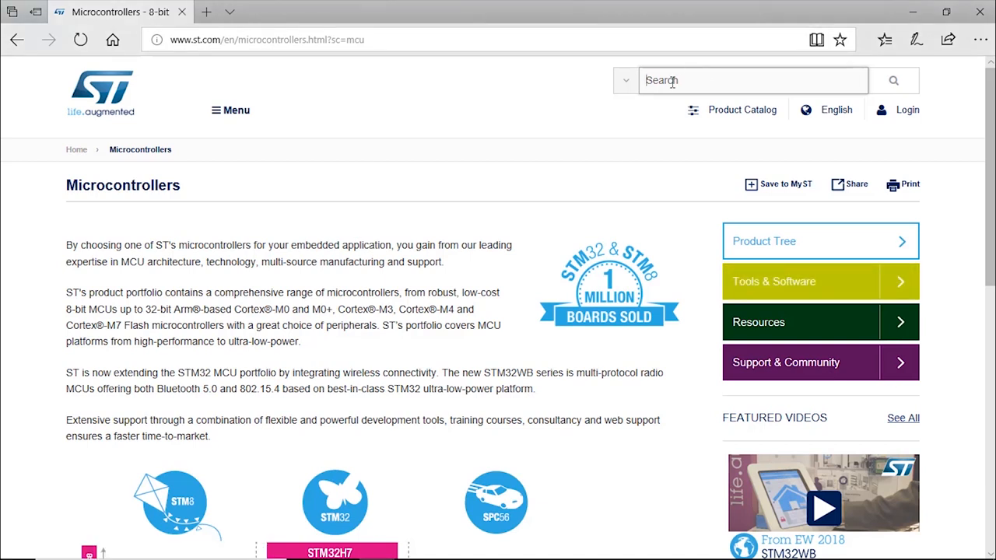
Search st.com for STM32CubeMX and open its Get Software download section
{"action": "type", "text": "STM32"}
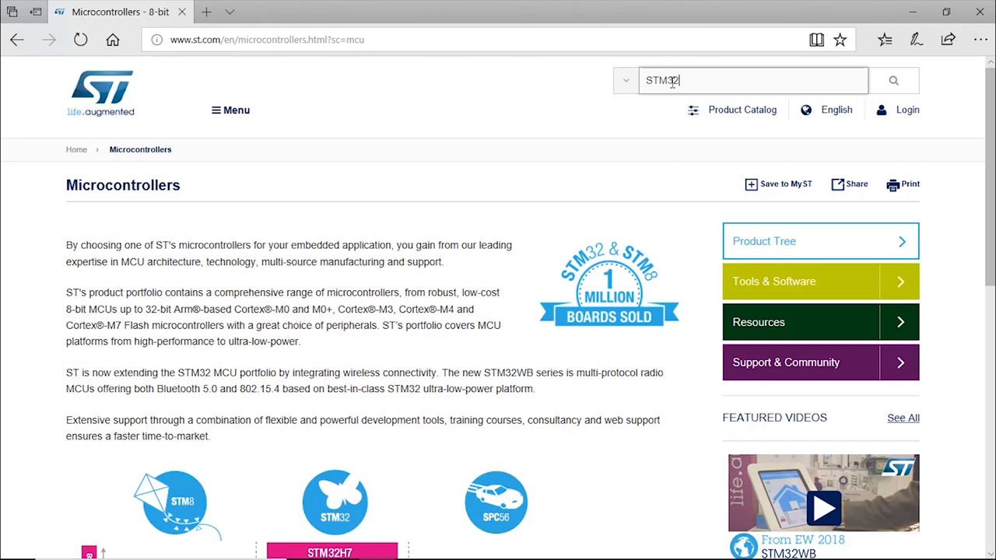
{"action": "type", "text": "CubeM"}
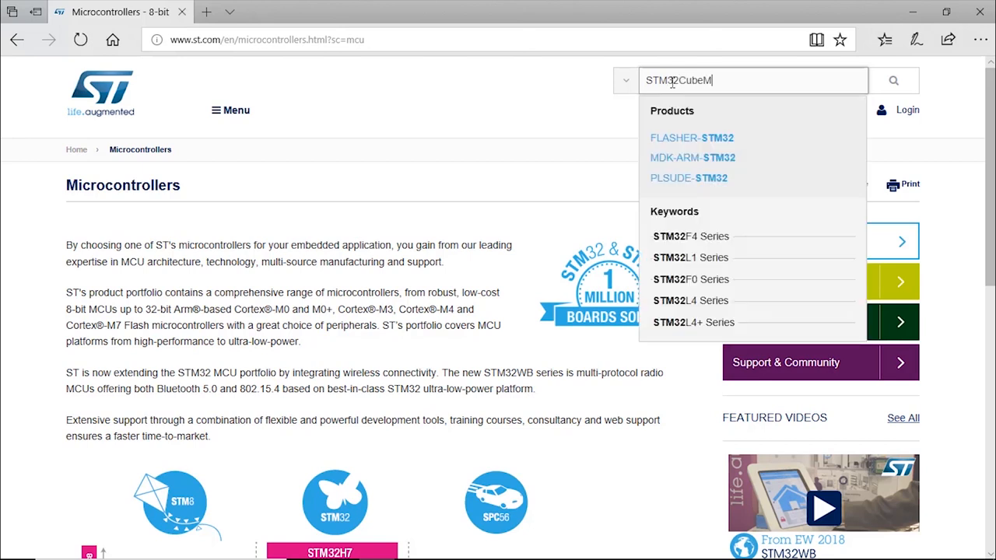
{"action": "type", "text": "X"}
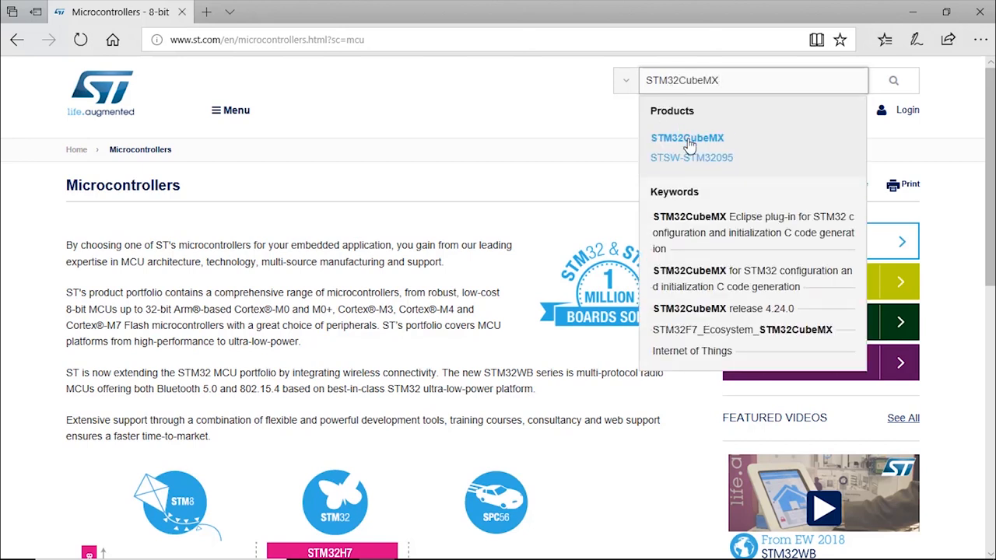
{"action": "left_click", "coordinate": [687, 138]}
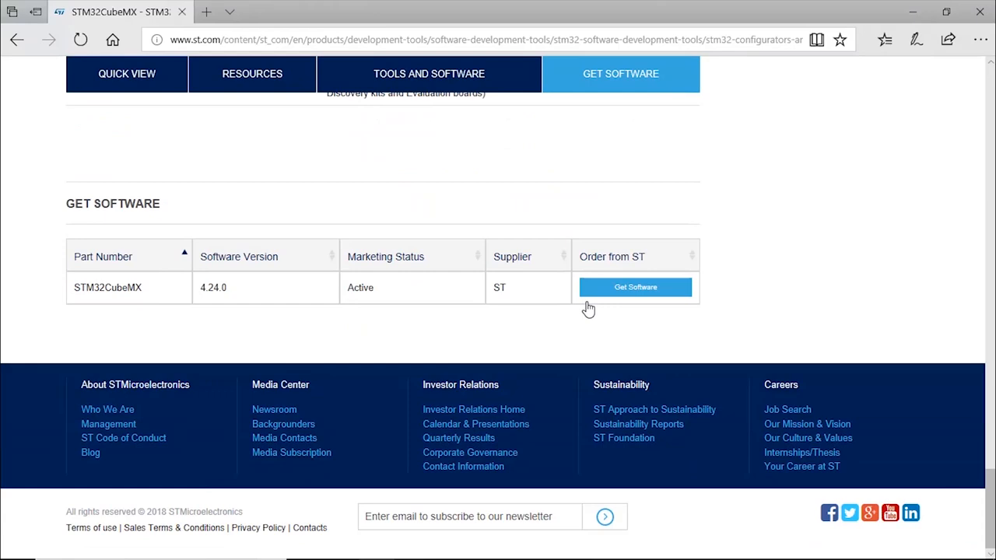
{"action": "left_click", "coordinate": [635, 287]}
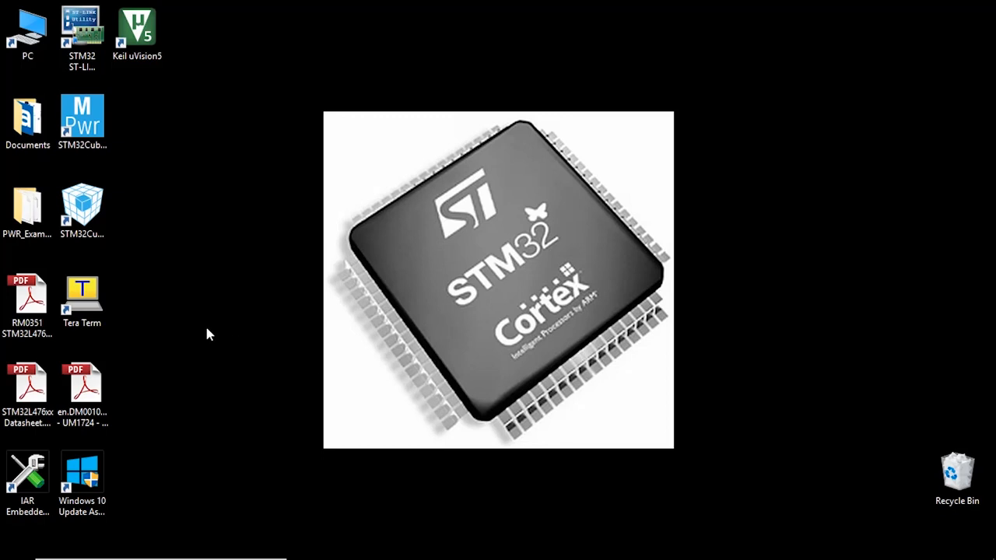
{"action": "mouse_move", "coordinate": [148, 293]}
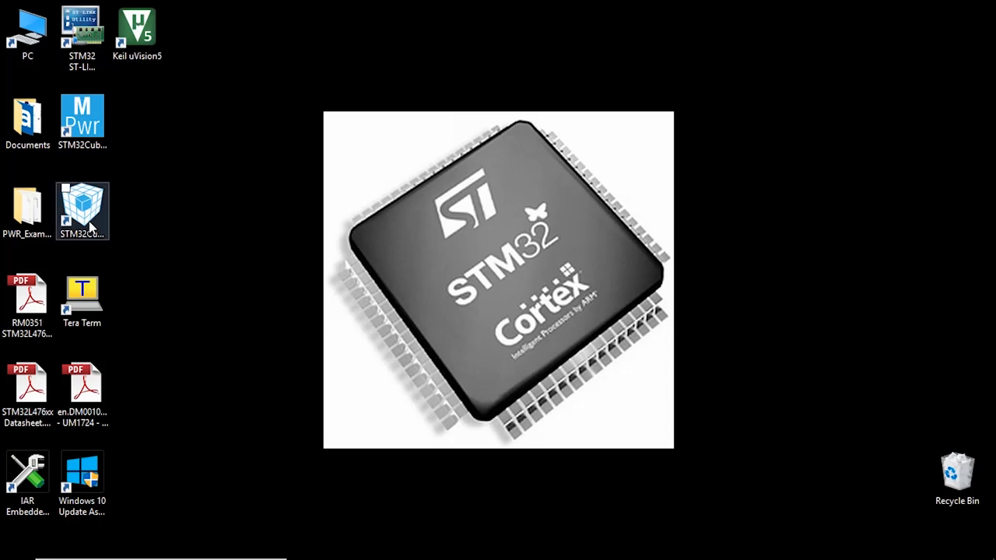
Launch STM32CubeMX from its desktop shortcut
{"action": "left_click", "coordinate": [82, 211]}
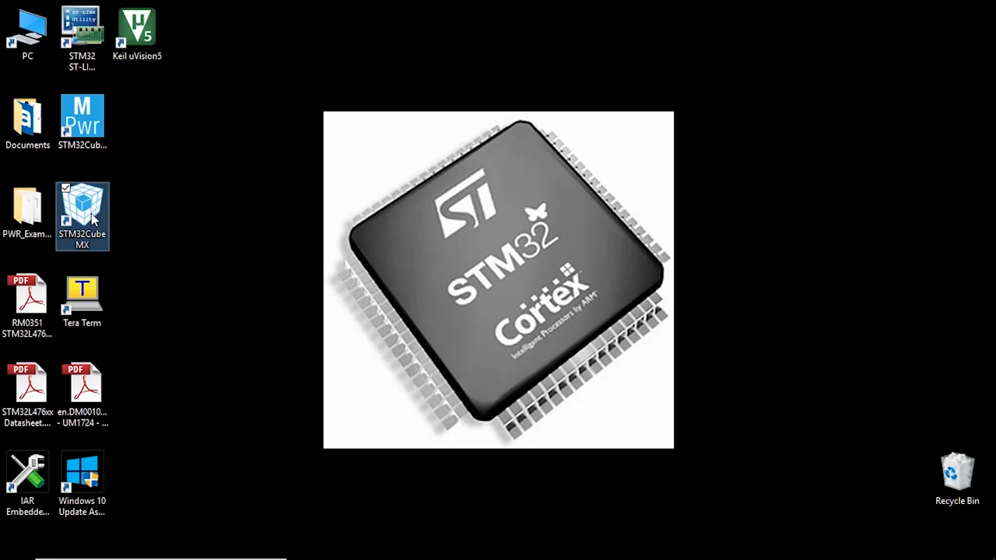
{"action": "mouse_move", "coordinate": [92, 222]}
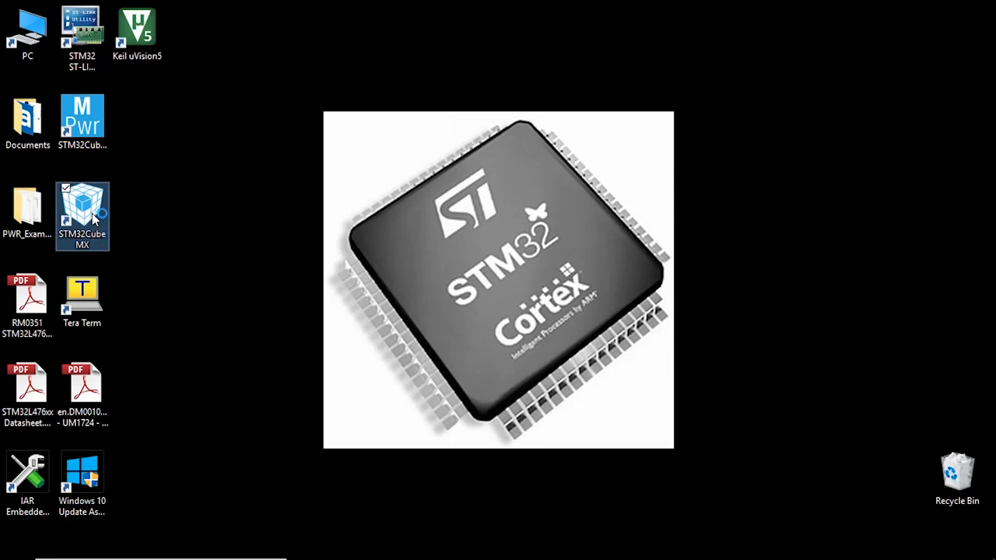
{"action": "double_click", "coordinate": [81, 210]}
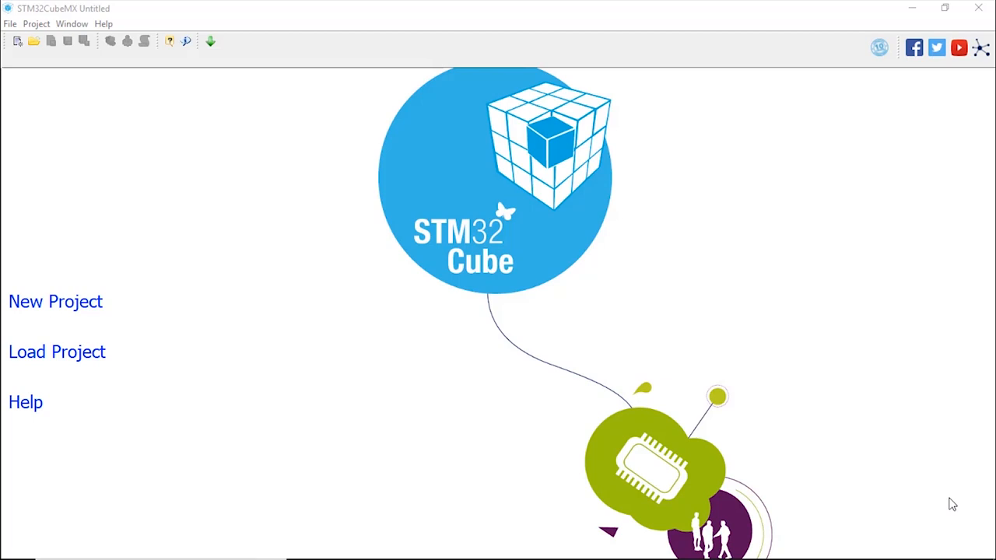
{"action": "mouse_move", "coordinate": [214, 324]}
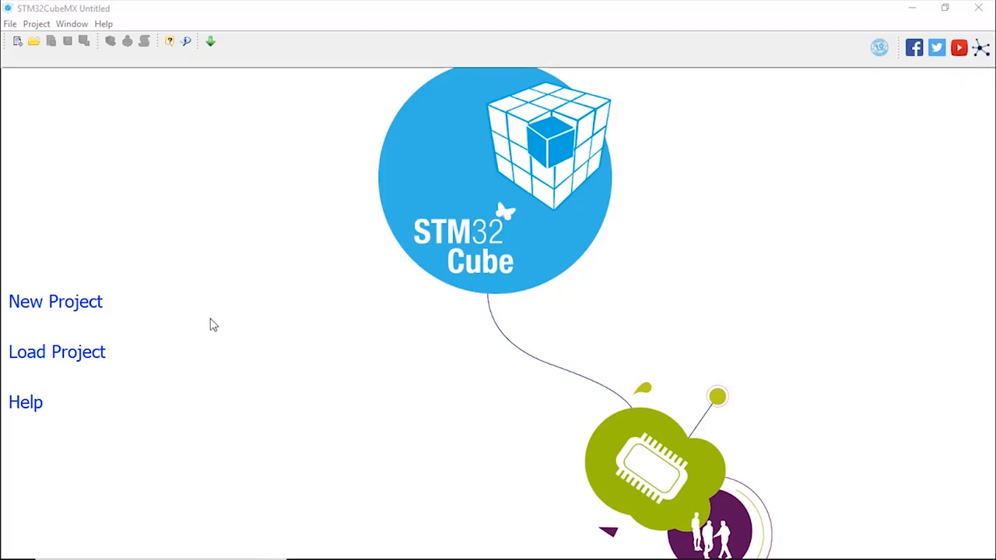
{"action": "mouse_move", "coordinate": [94, 255]}
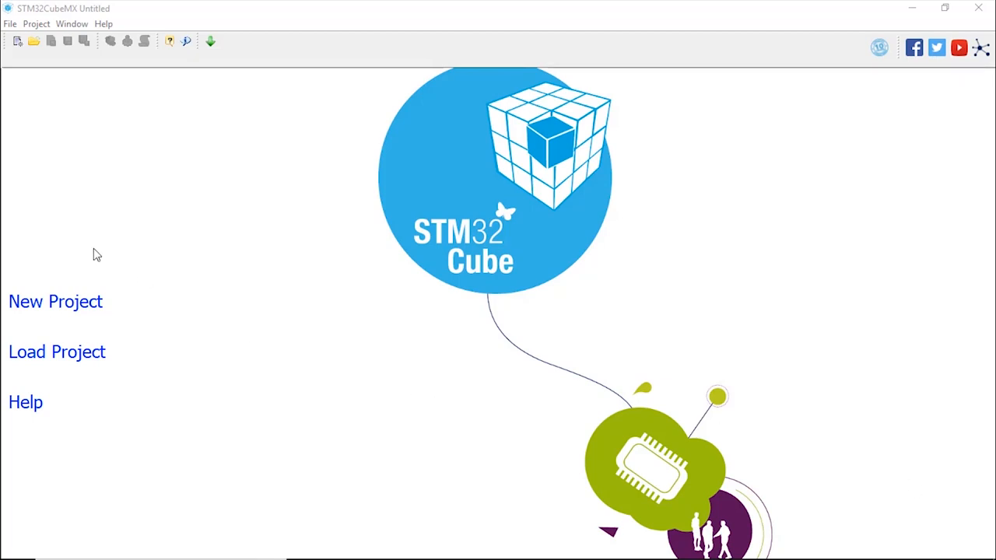
{"action": "mouse_move", "coordinate": [70, 304]}
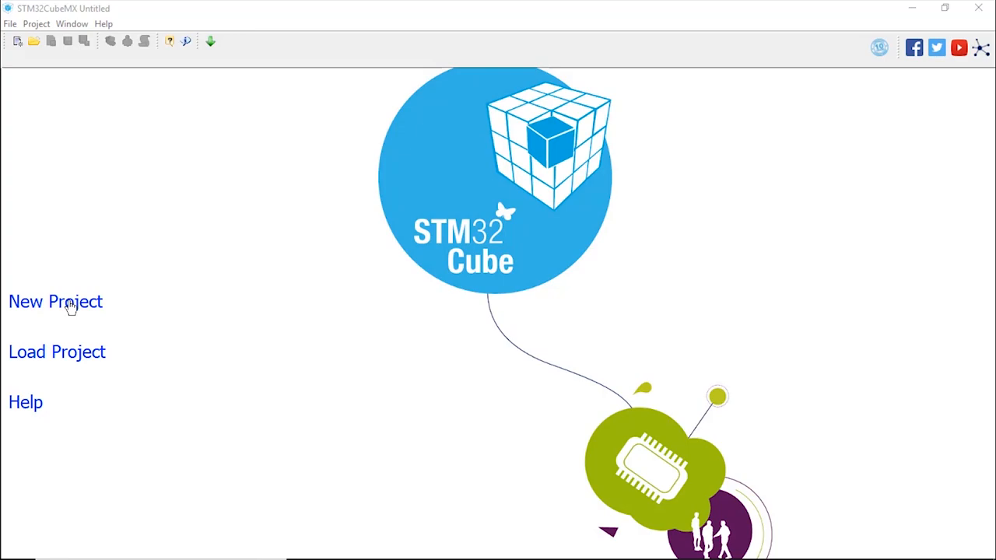
Start a new project from the STM32CubeMX welcome screen
{"action": "left_click", "coordinate": [55, 301]}
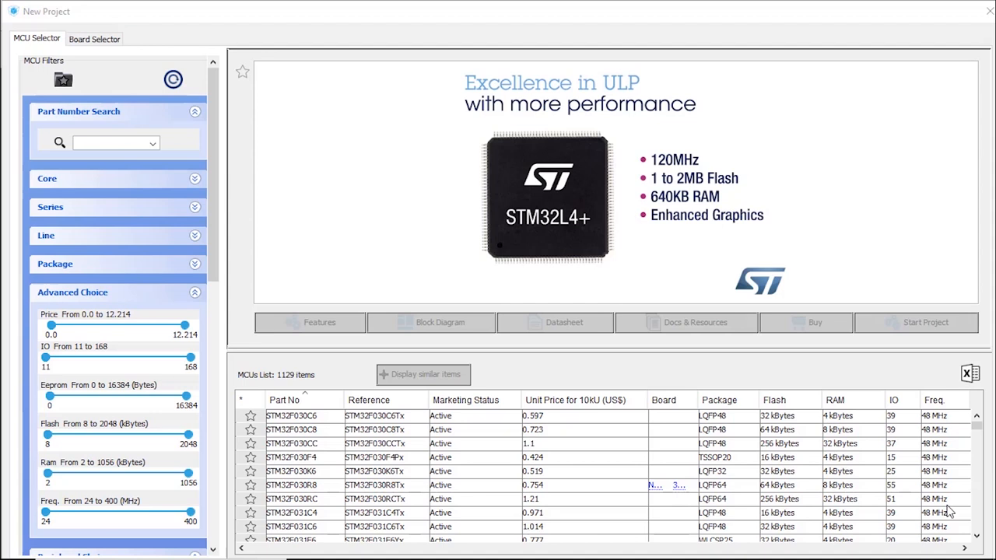
{"action": "mouse_move", "coordinate": [580, 397]}
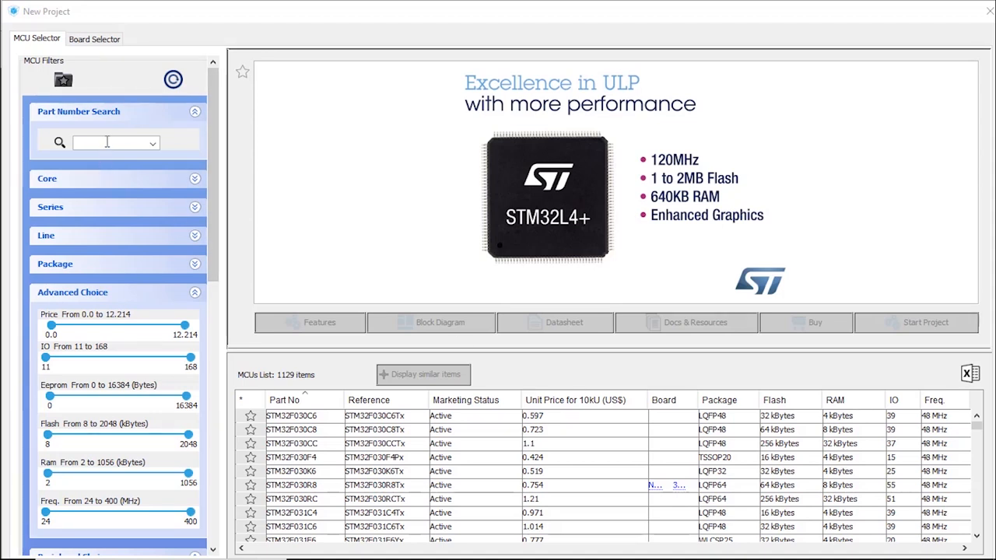
{"action": "mouse_move", "coordinate": [157, 61]}
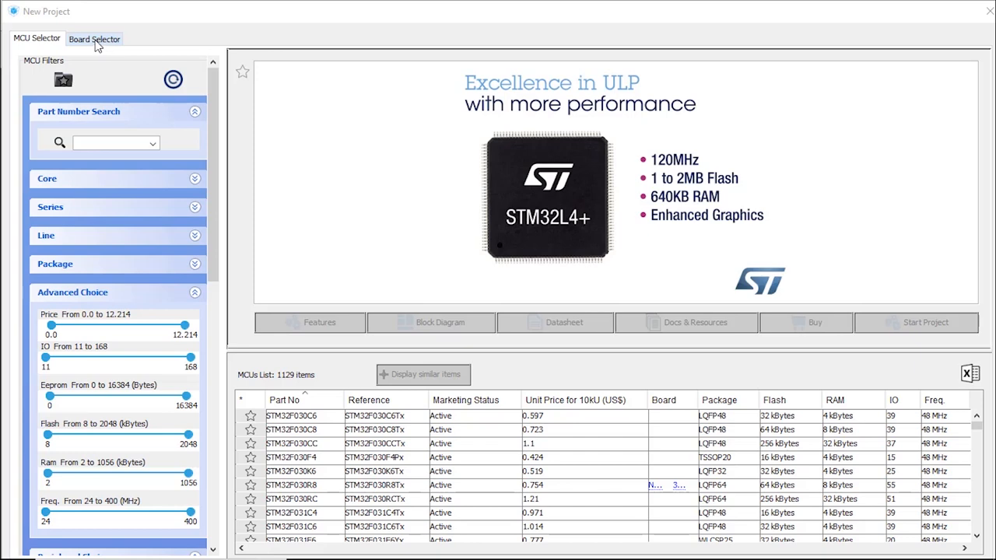
Pick the NUCLEO-L432KC board in the Board Selector and start its project
{"action": "left_click", "coordinate": [94, 38]}
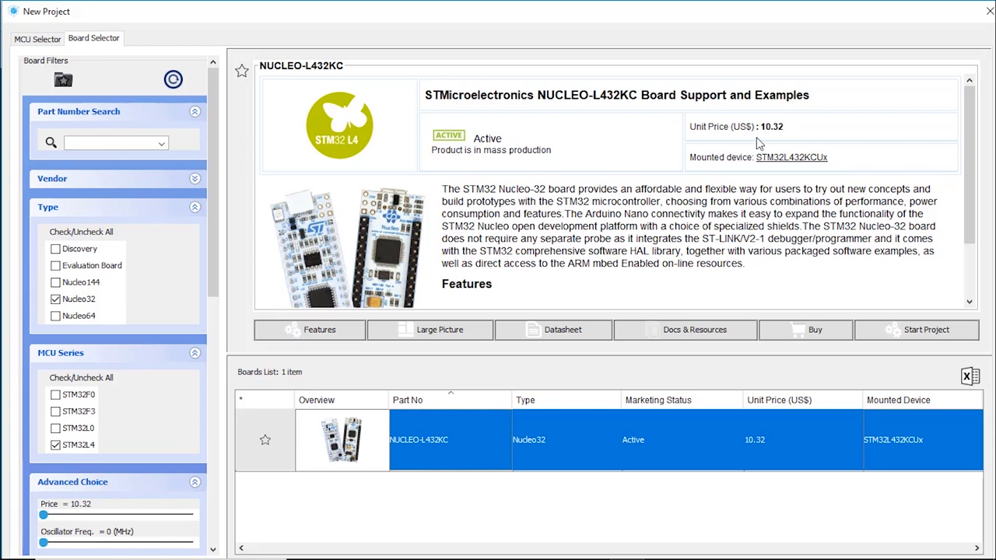
{"action": "mouse_move", "coordinate": [783, 233]}
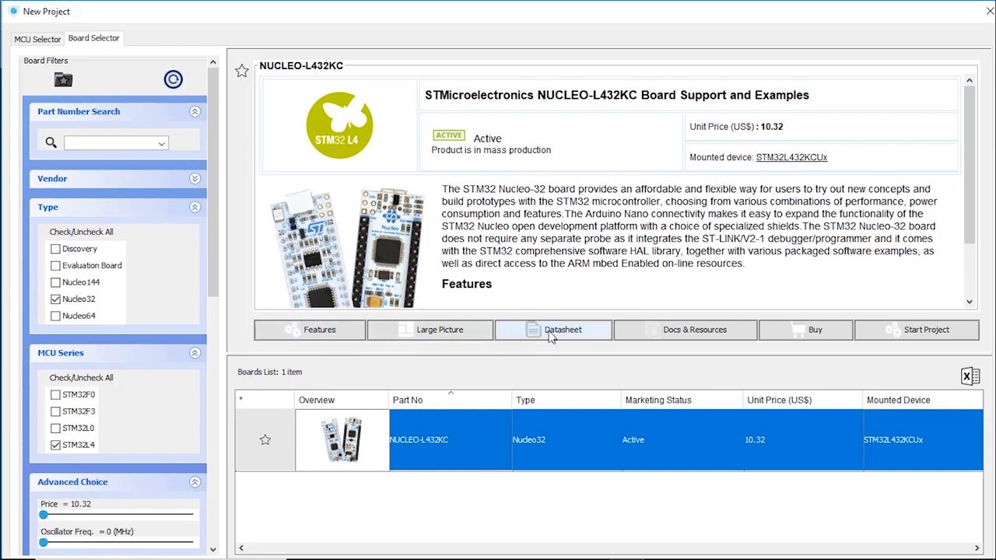
{"action": "mouse_move", "coordinate": [685, 329]}
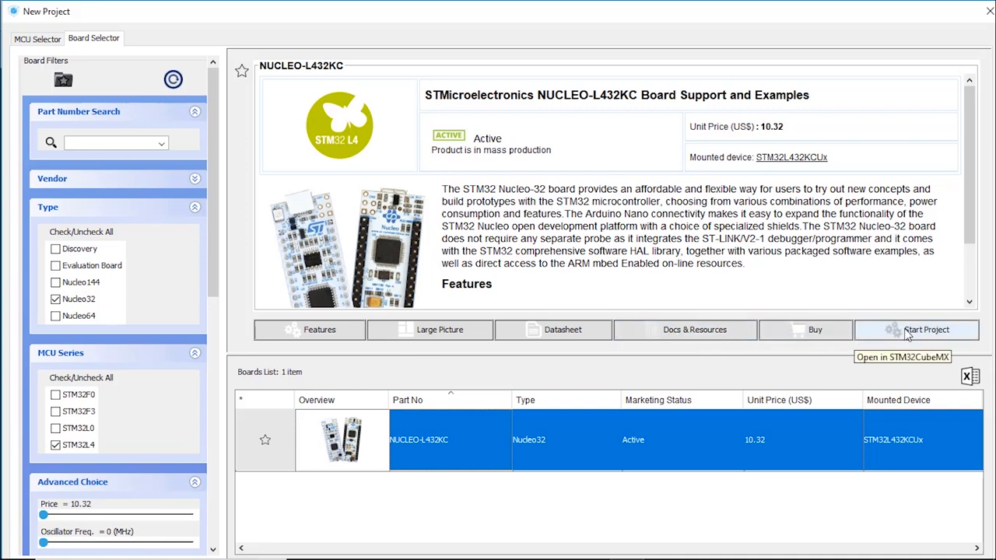
{"action": "mouse_move", "coordinate": [910, 337]}
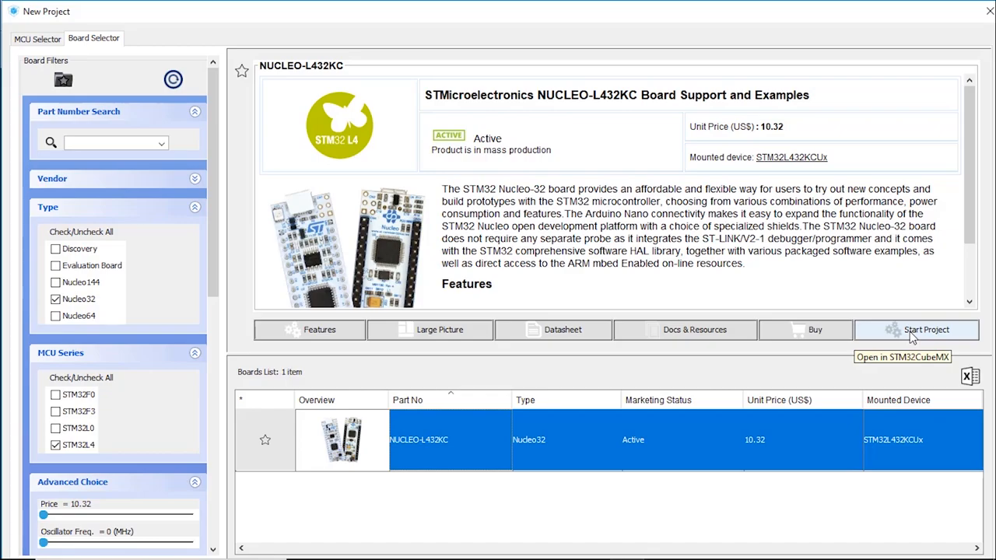
{"action": "left_click", "coordinate": [917, 330]}
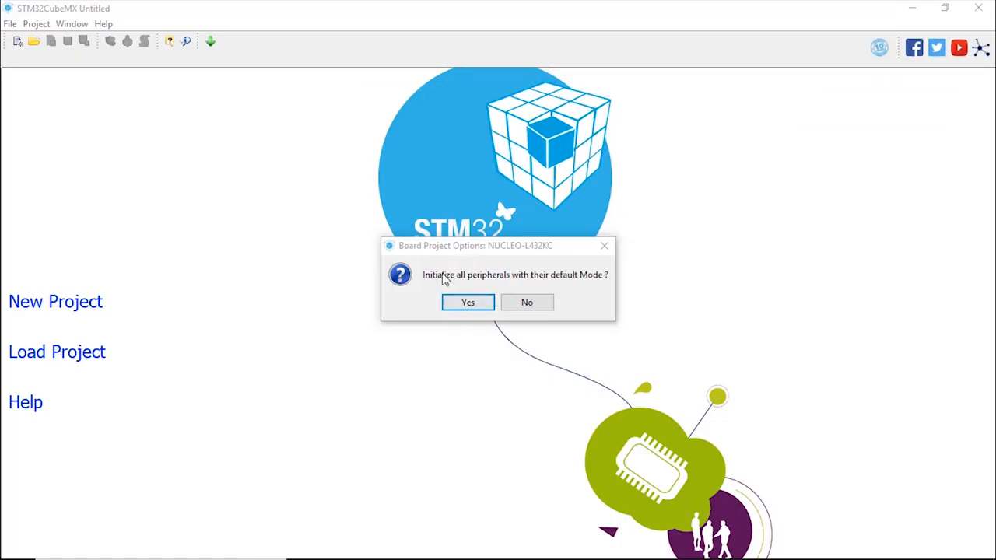
{"action": "mouse_move", "coordinate": [504, 285]}
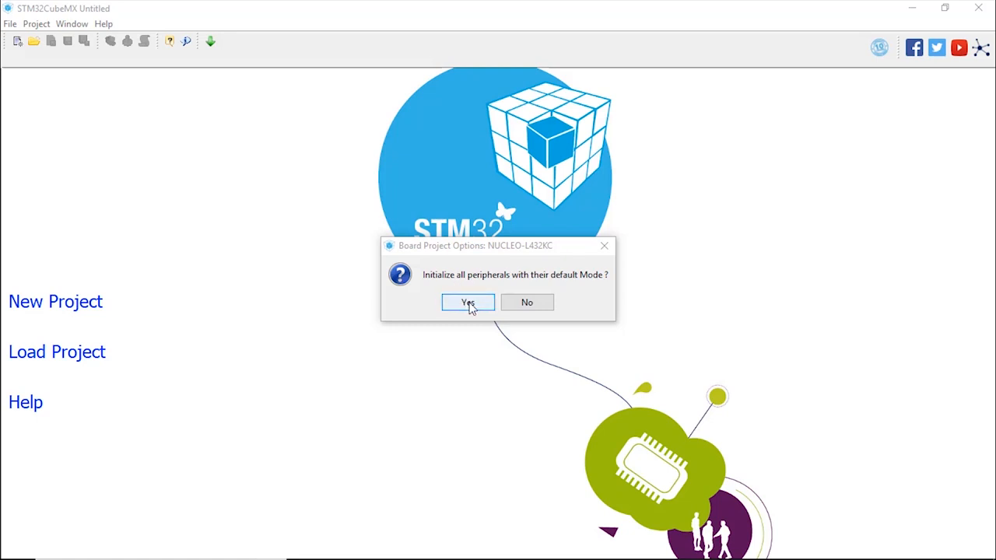
Accept initializing all NUCLEO-L432KC peripherals with their default modes
{"action": "left_click", "coordinate": [467, 302]}
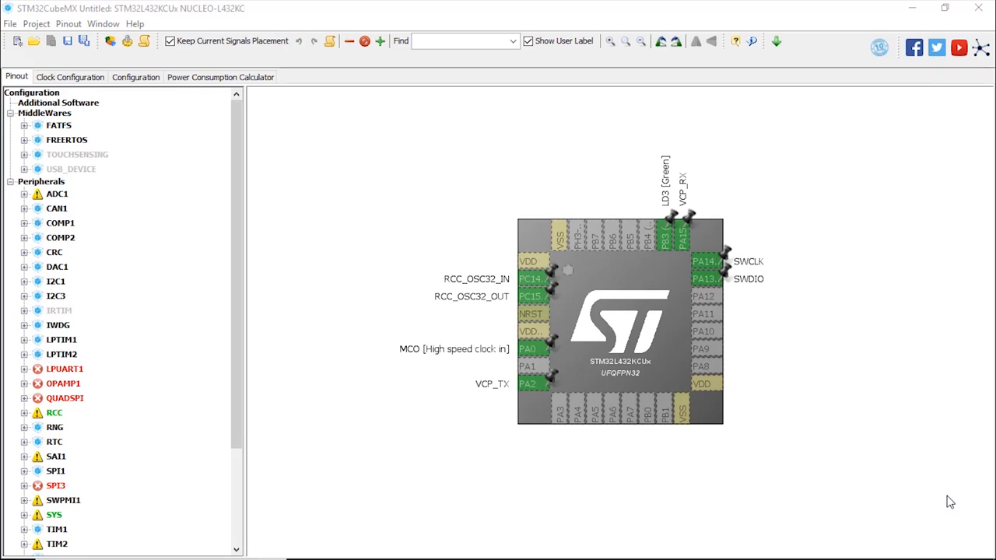
{"action": "mouse_move", "coordinate": [552, 115]}
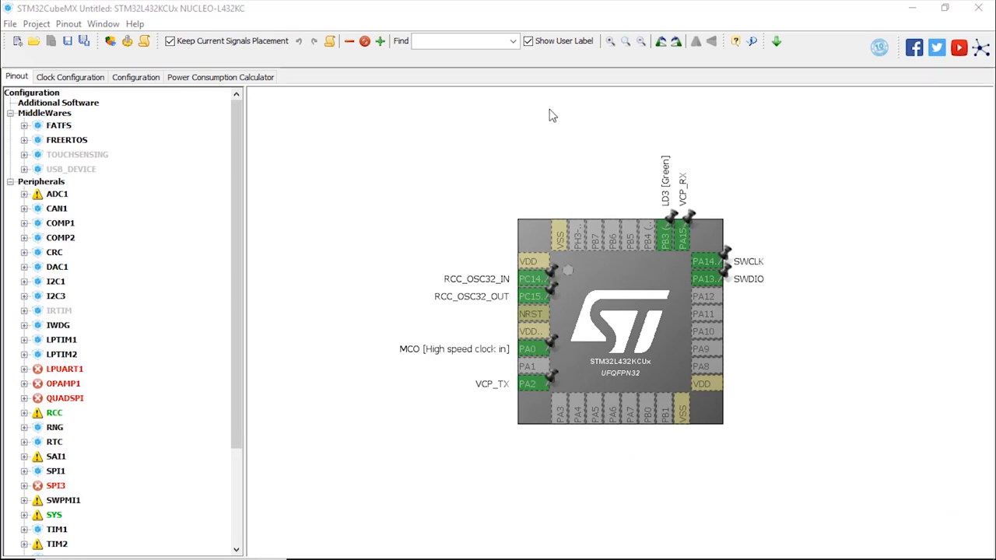
{"action": "mouse_move", "coordinate": [772, 504]}
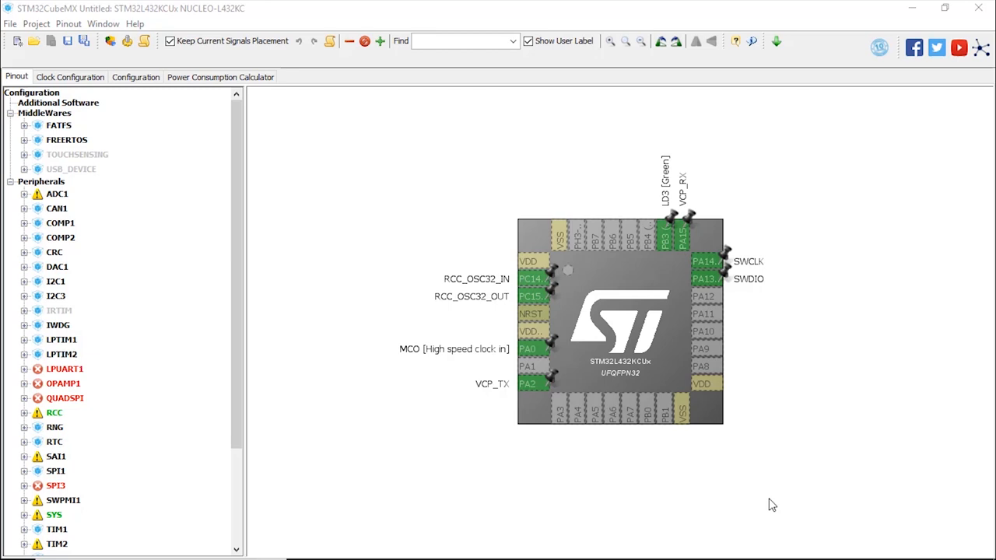
{"action": "mouse_move", "coordinate": [720, 269]}
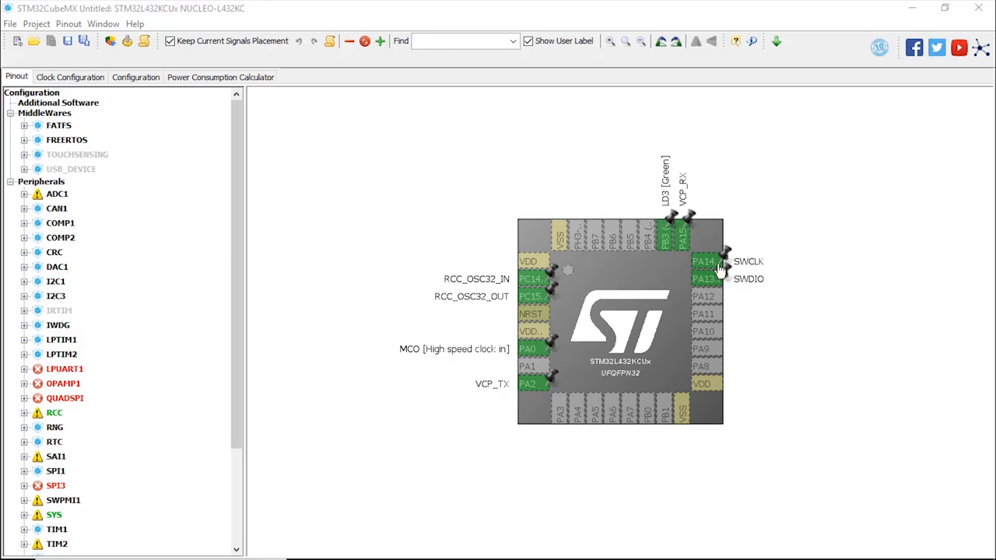
{"action": "mouse_move", "coordinate": [518, 253]}
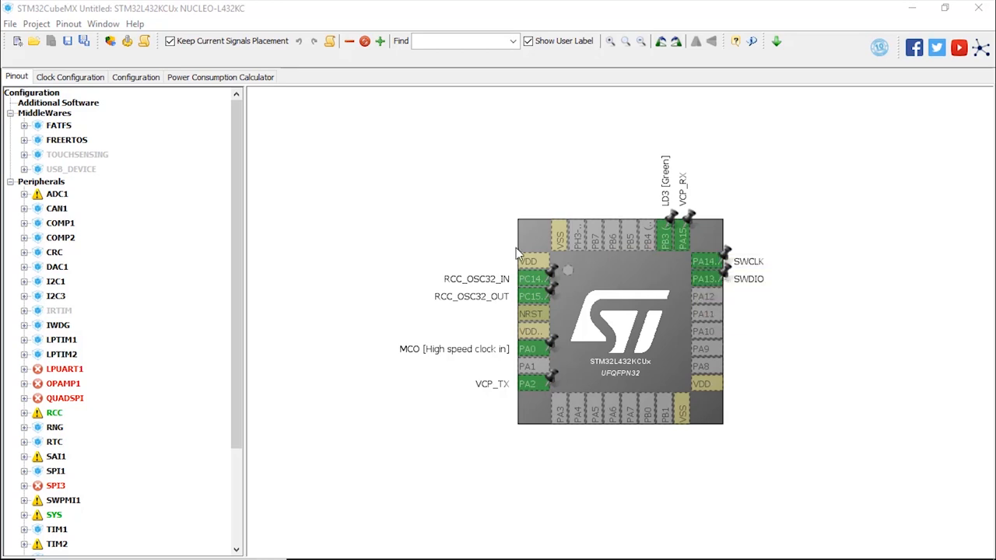
{"action": "mouse_move", "coordinate": [372, 262]}
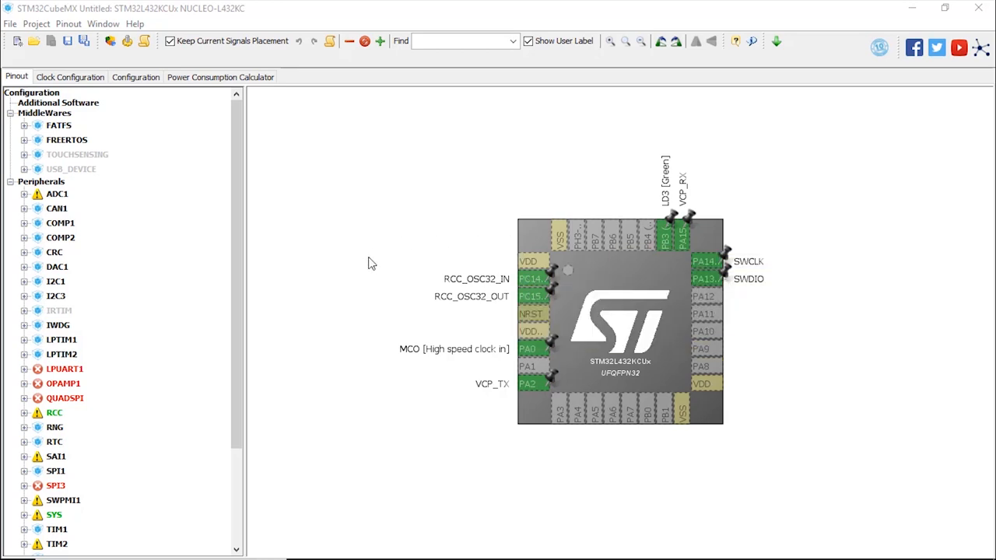
{"action": "mouse_move", "coordinate": [529, 279]}
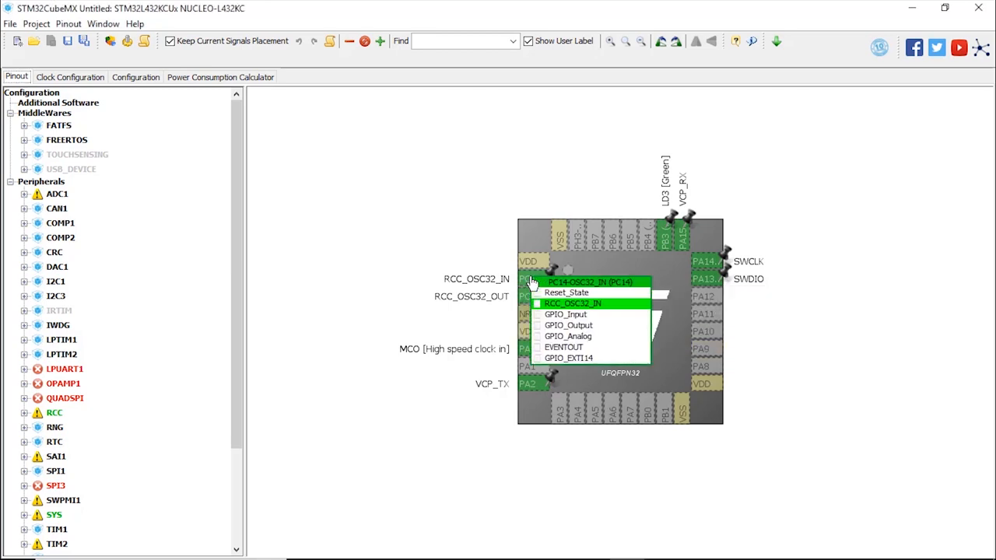
{"action": "mouse_move", "coordinate": [526, 304]}
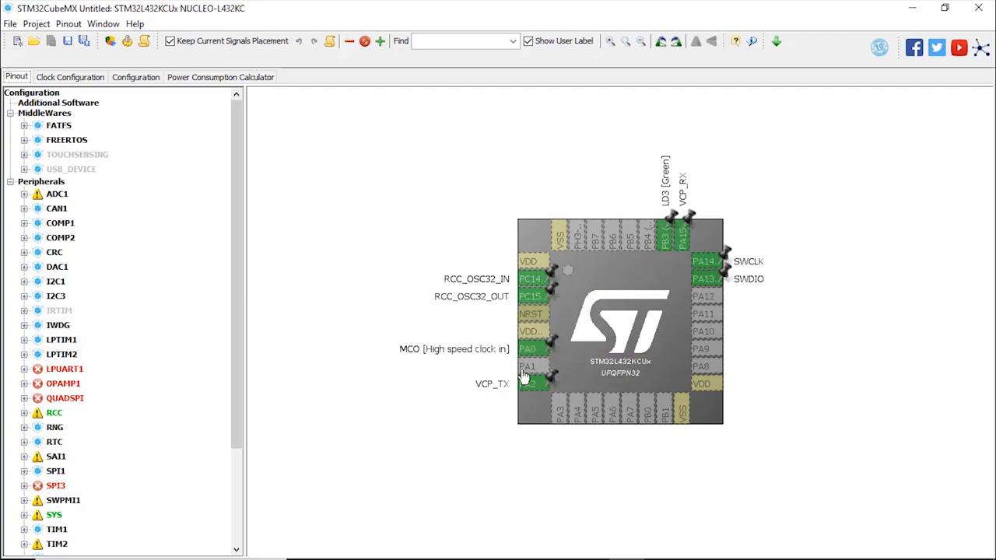
{"action": "mouse_move", "coordinate": [664, 242]}
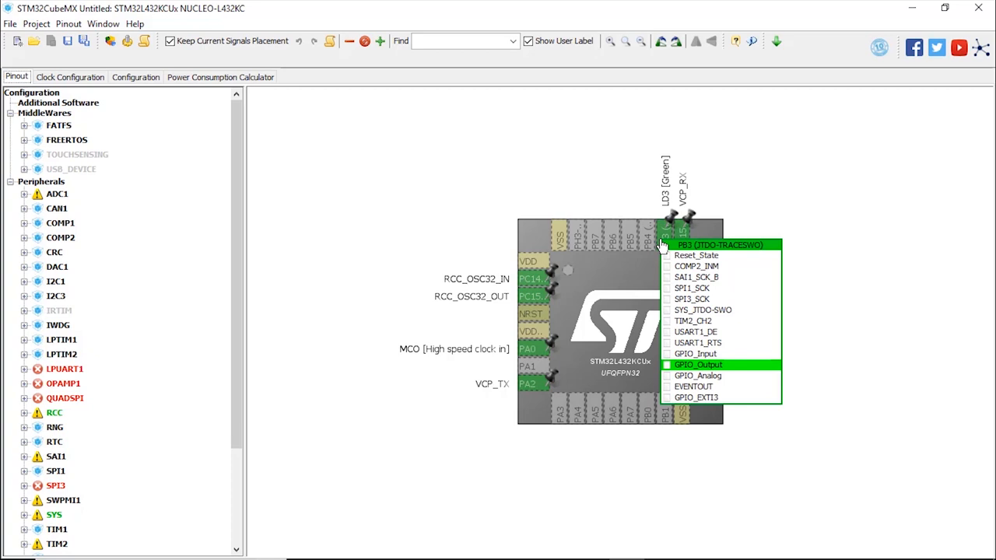
{"action": "mouse_move", "coordinate": [664, 206]}
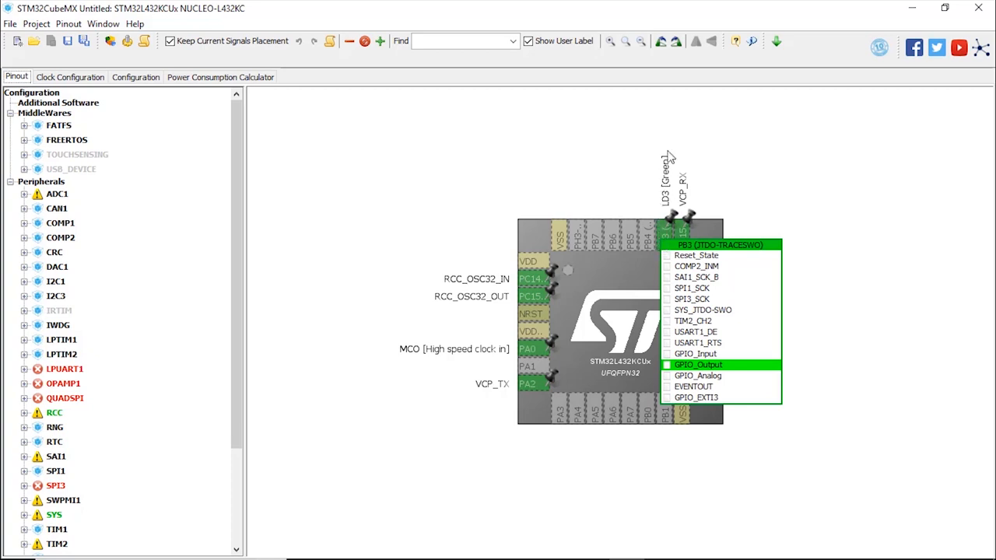
{"action": "mouse_move", "coordinate": [660, 189]}
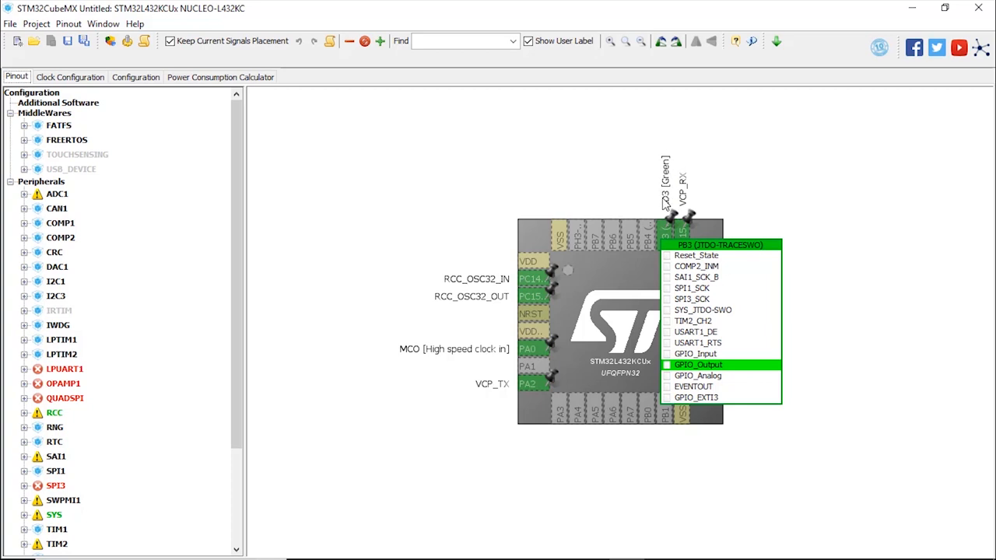
{"action": "mouse_move", "coordinate": [759, 225]}
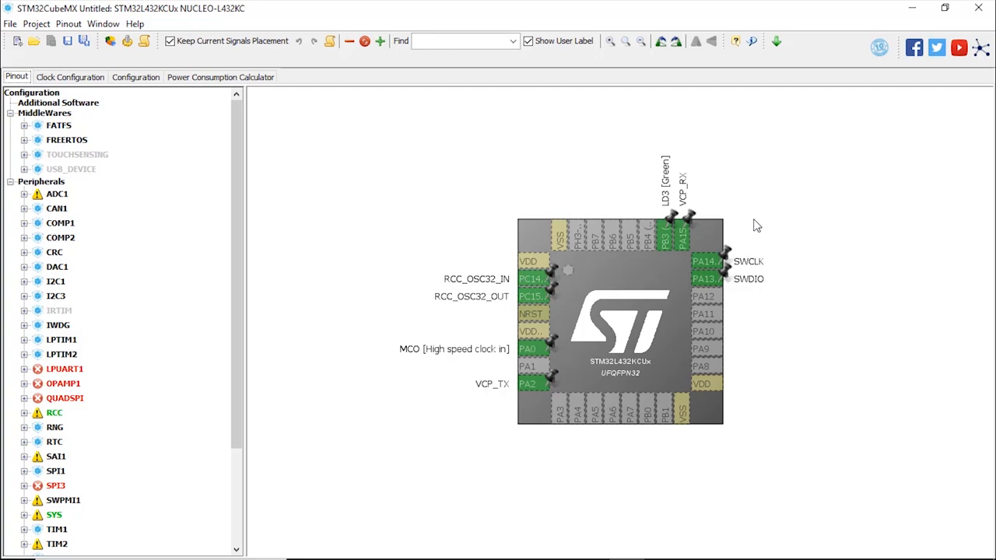
{"action": "mouse_move", "coordinate": [193, 91]}
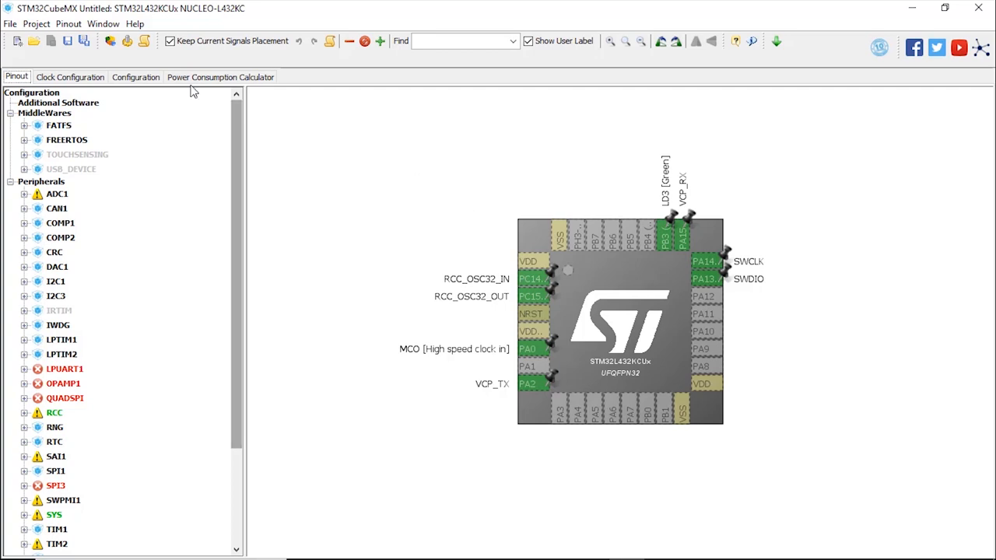
Review PB3's GPIO settings (LD3 [Green], low push-pull output, no pull) and confirm them
{"action": "left_click", "coordinate": [135, 77]}
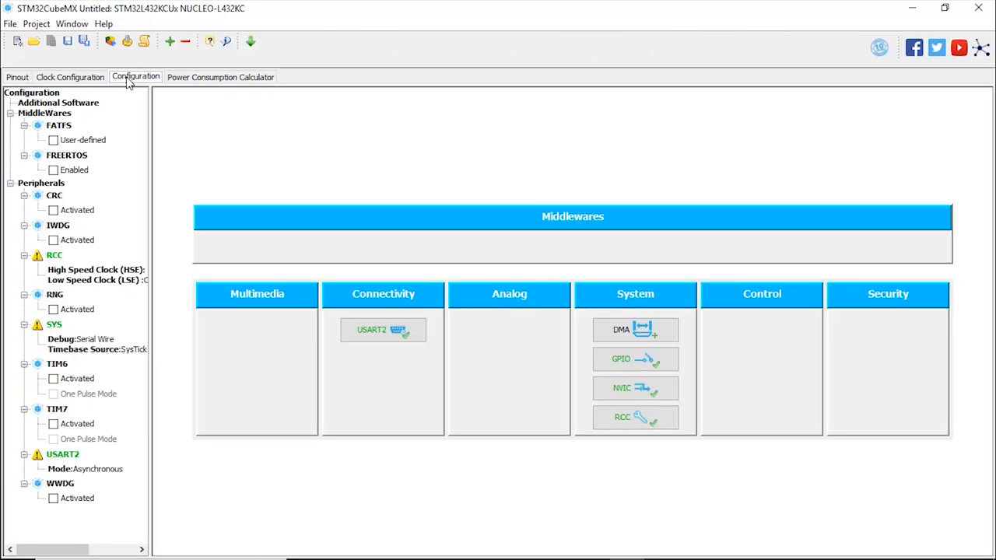
{"action": "mouse_move", "coordinate": [152, 88]}
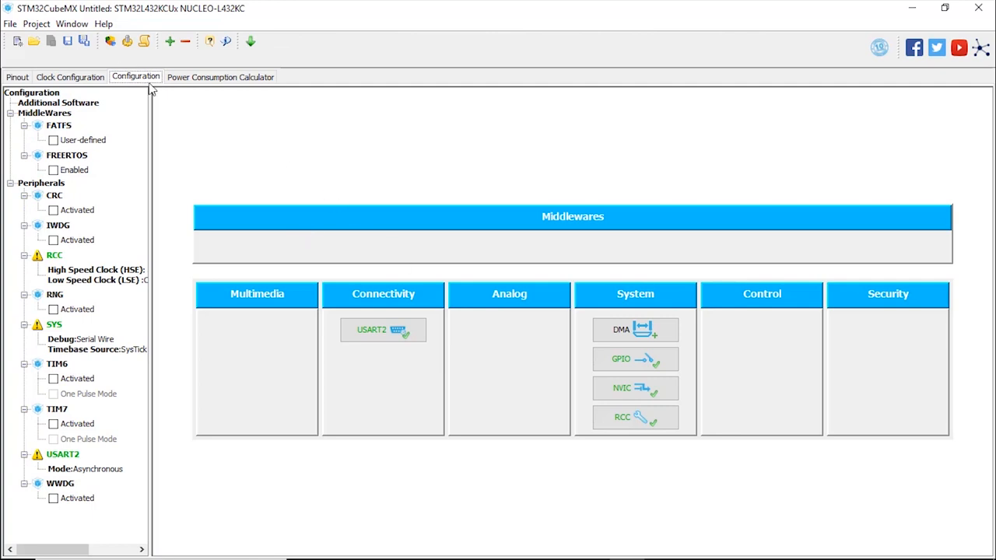
{"action": "left_click", "coordinate": [635, 359]}
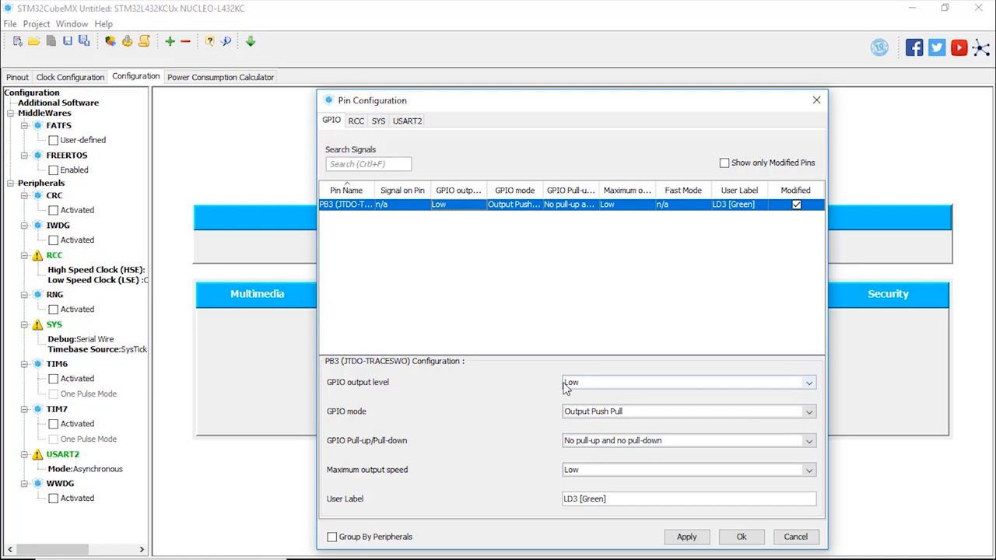
{"action": "mouse_move", "coordinate": [600, 388]}
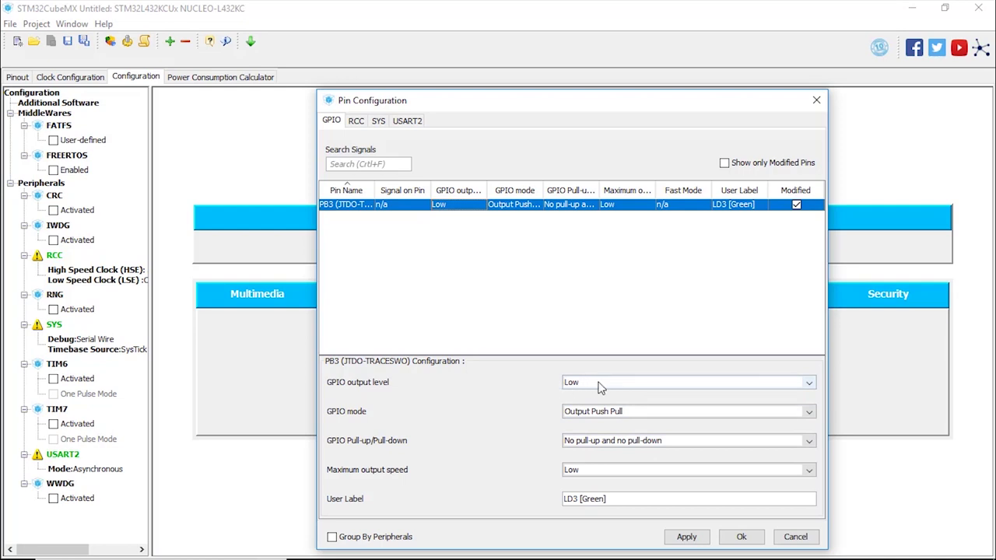
{"action": "mouse_move", "coordinate": [362, 474]}
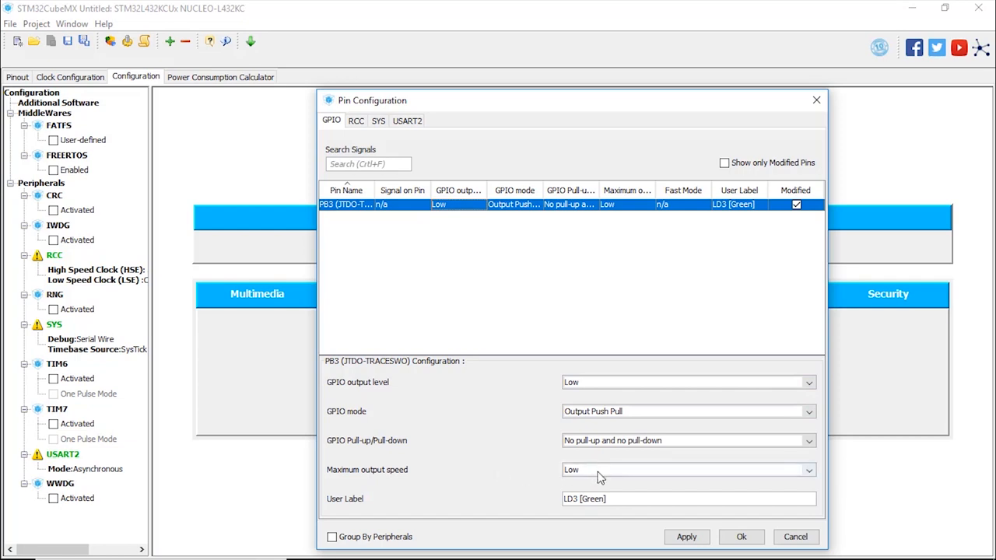
{"action": "mouse_move", "coordinate": [537, 500]}
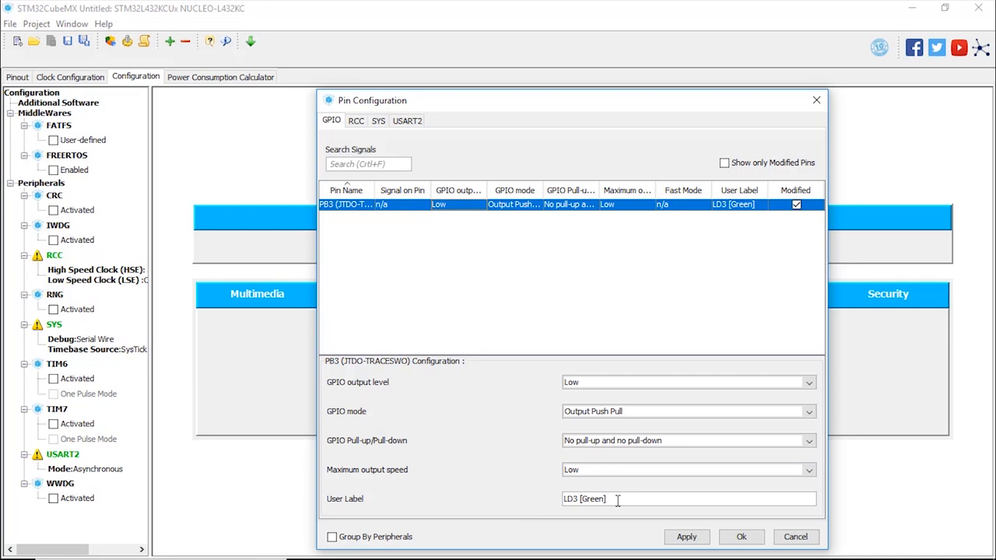
{"action": "triple_click", "coordinate": [584, 499]}
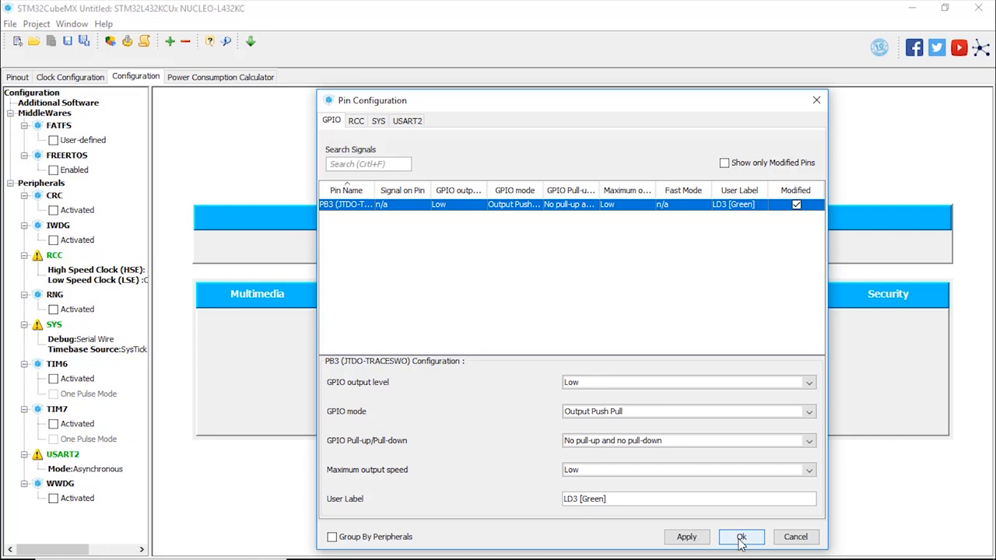
{"action": "left_click", "coordinate": [741, 537]}
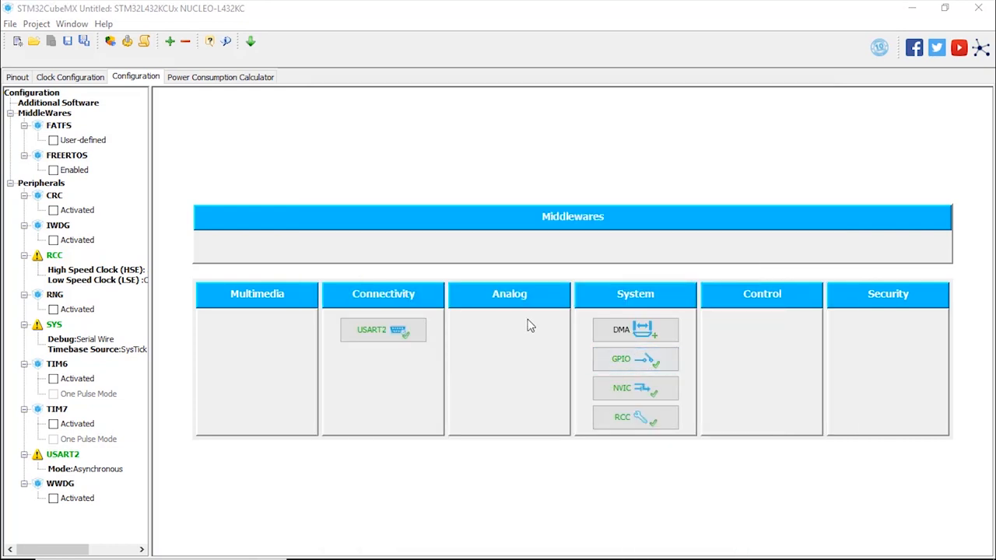
{"action": "mouse_move", "coordinate": [42, 39]}
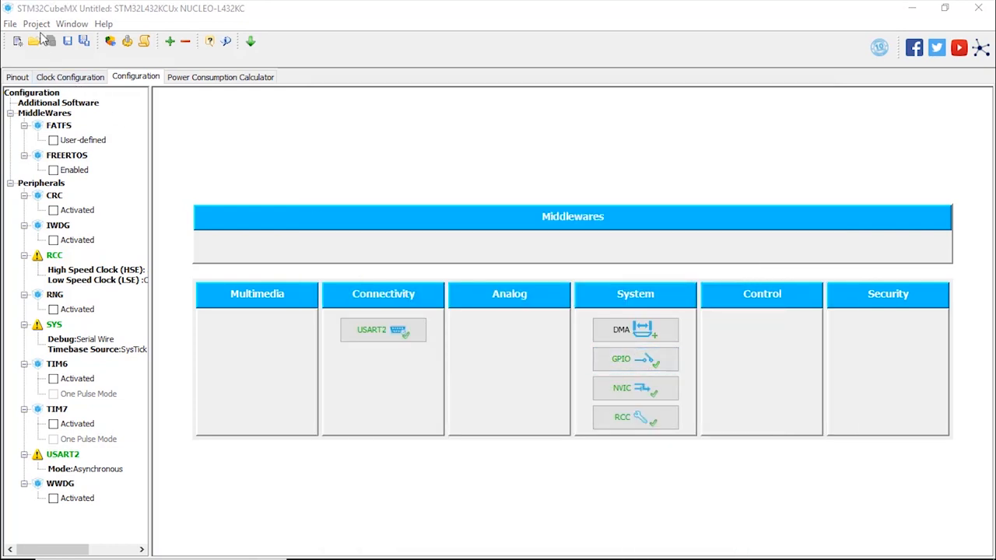
Name the project led_blink in Project Settings, located in C:\tmp\test_code\
{"action": "left_click", "coordinate": [36, 23]}
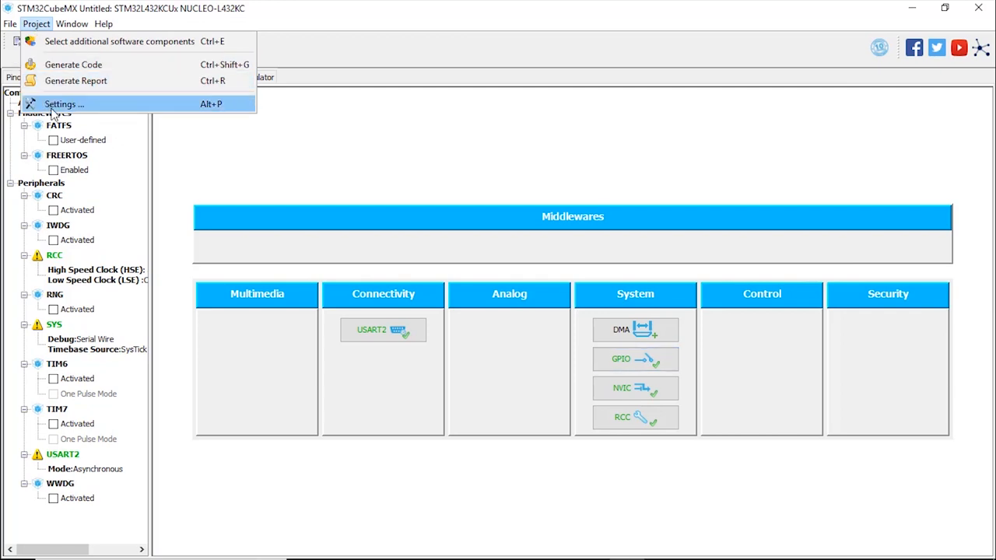
{"action": "left_click", "coordinate": [60, 103]}
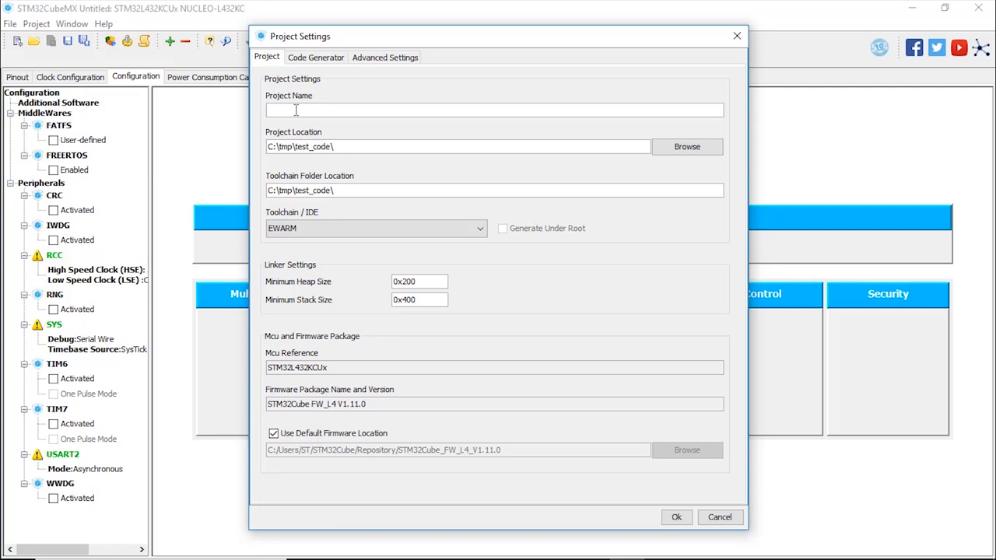
{"action": "type", "text": "led"}
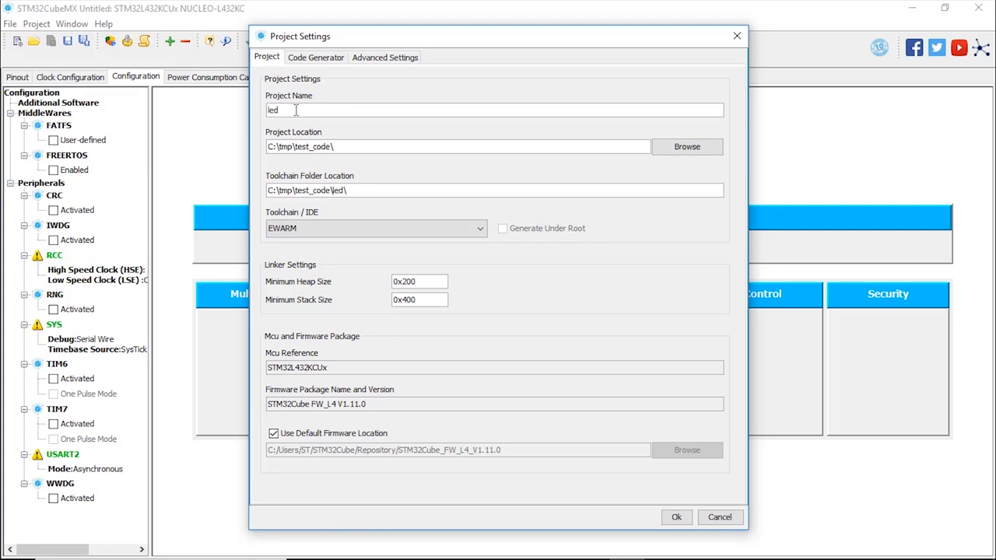
{"action": "type", "text": "_blink"}
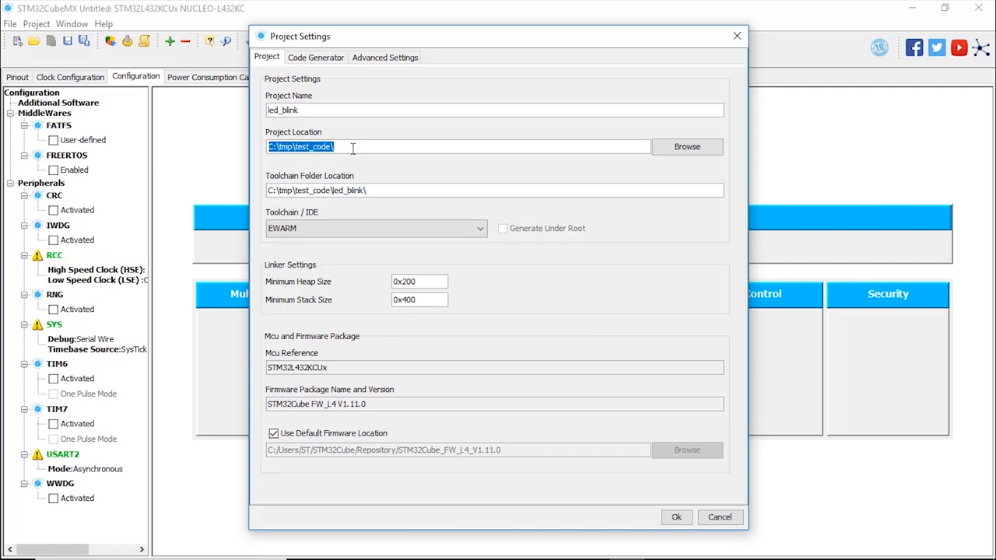
{"action": "left_click", "coordinate": [355, 147]}
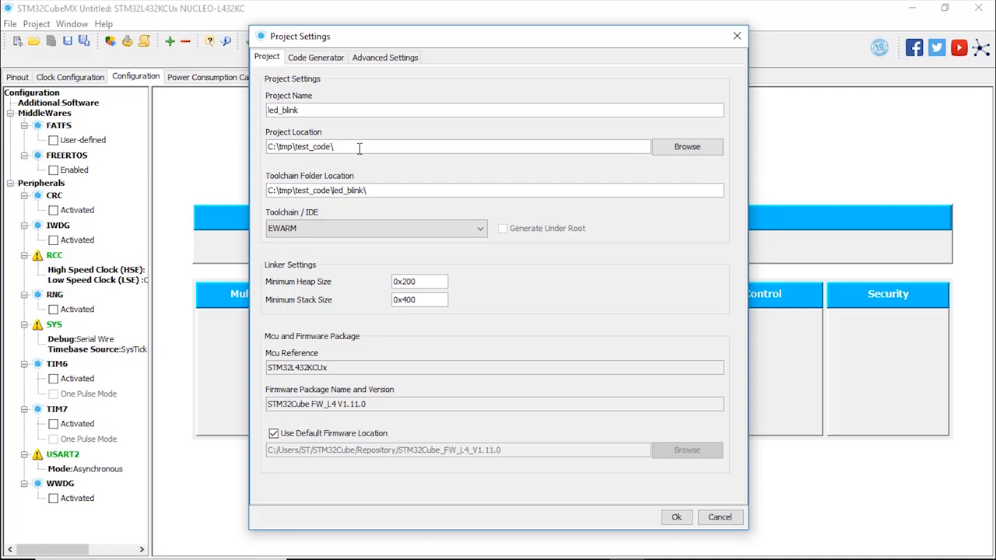
{"action": "mouse_move", "coordinate": [376, 228]}
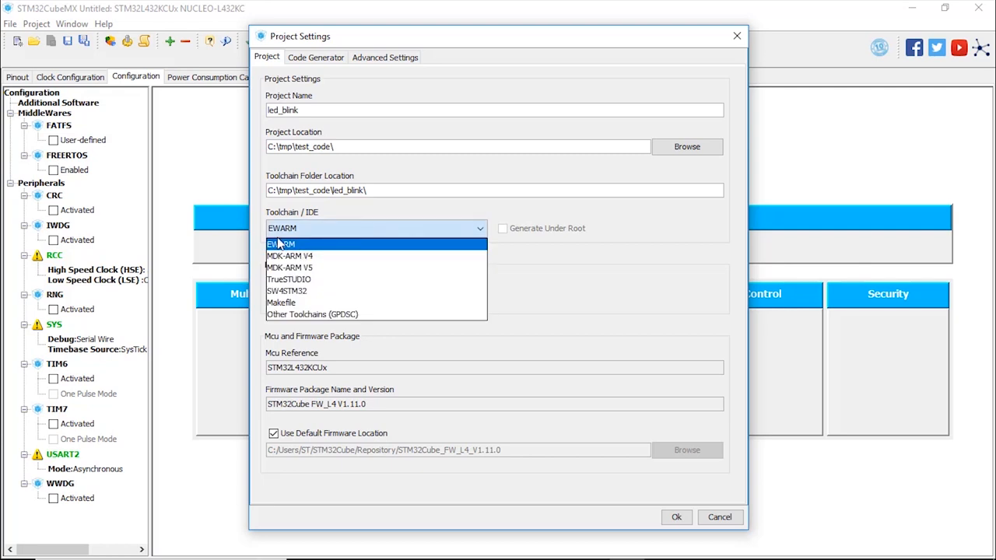
{"action": "mouse_move", "coordinate": [286, 235]}
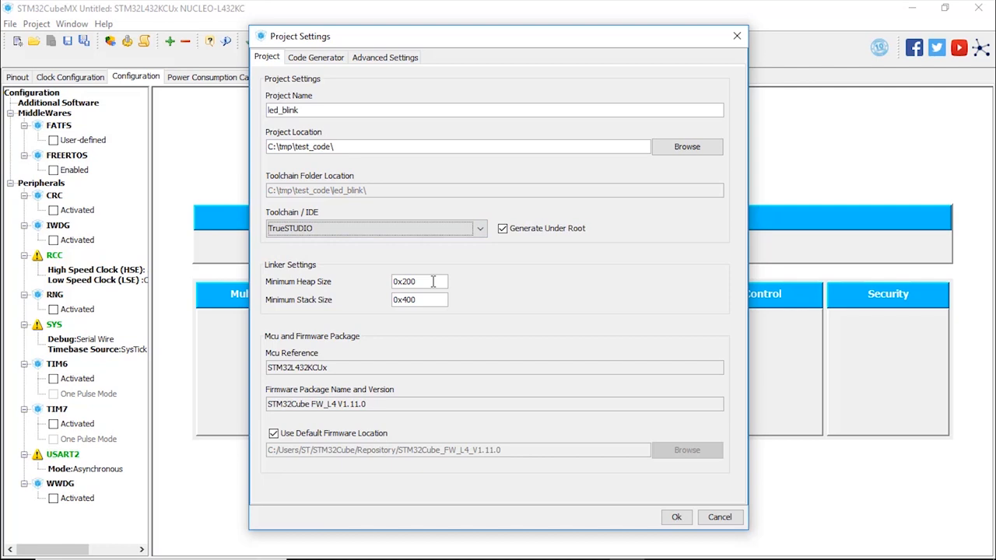
{"action": "mouse_move", "coordinate": [280, 417]}
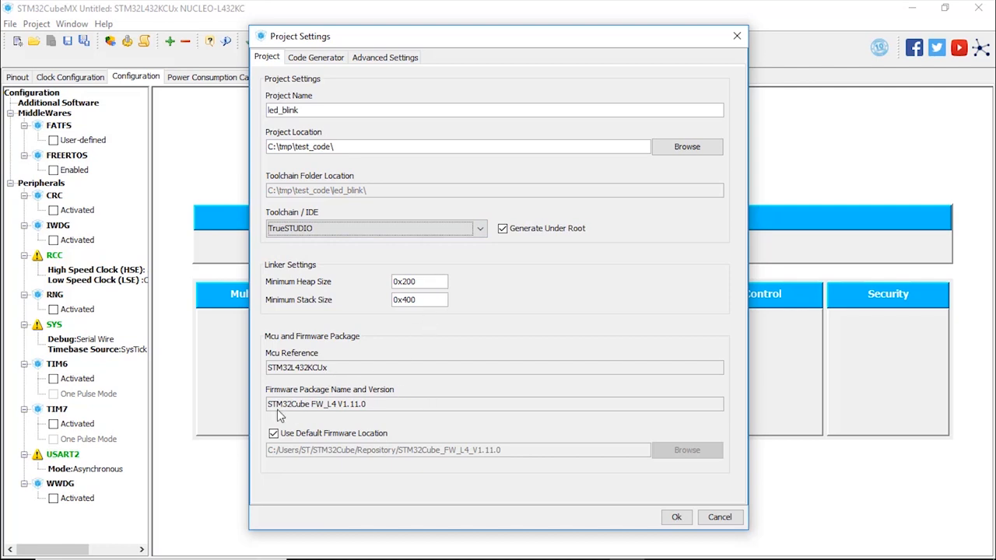
{"action": "mouse_move", "coordinate": [393, 419]}
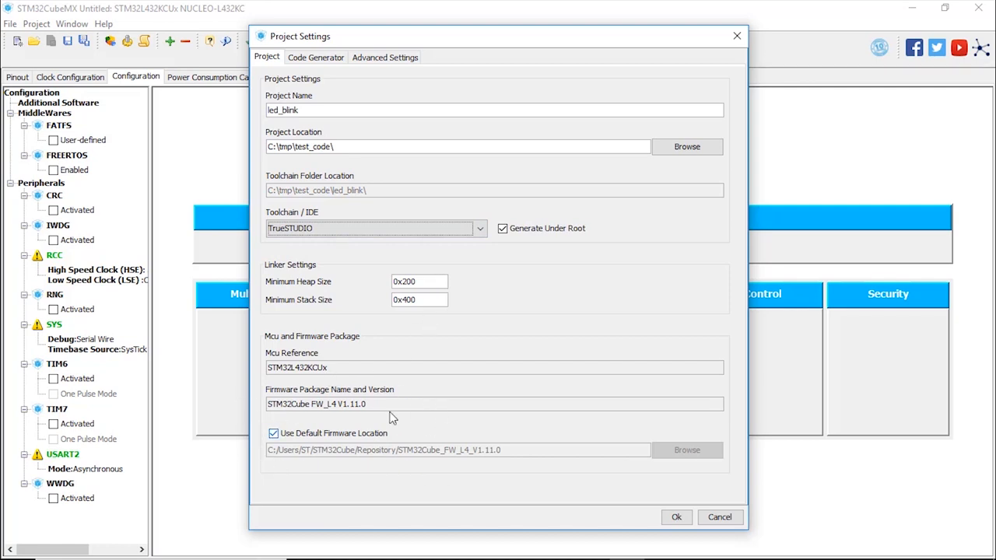
{"action": "mouse_move", "coordinate": [550, 434]}
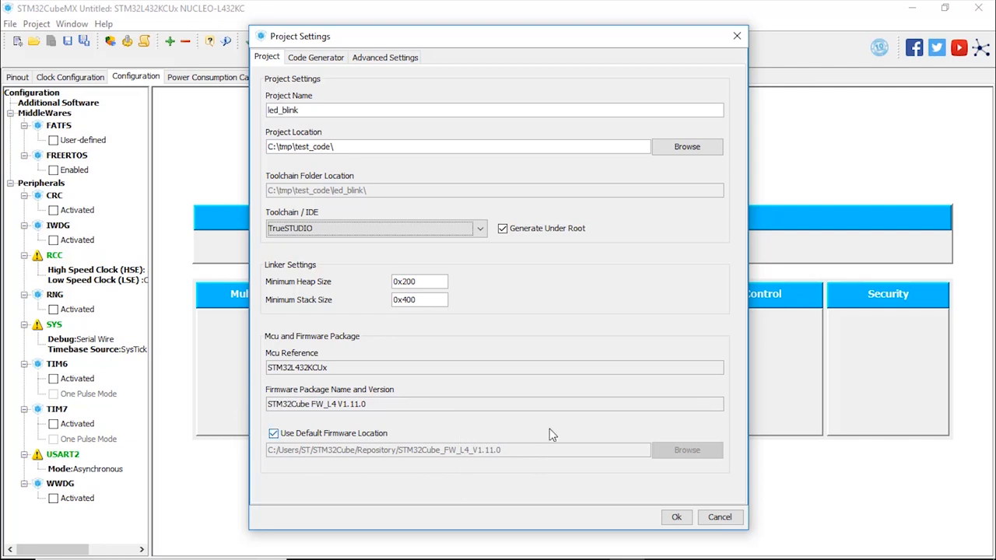
{"action": "mouse_move", "coordinate": [512, 479]}
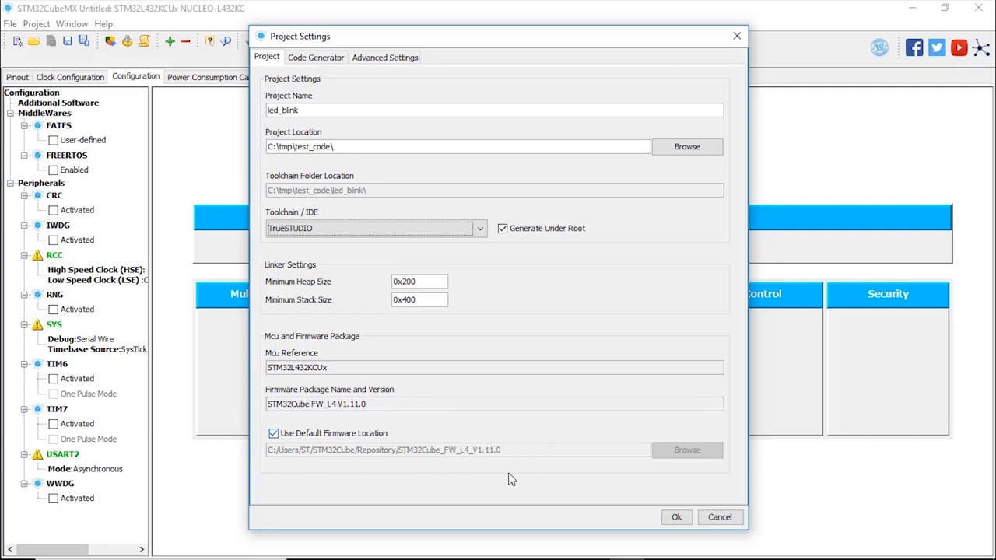
{"action": "mouse_move", "coordinate": [543, 444]}
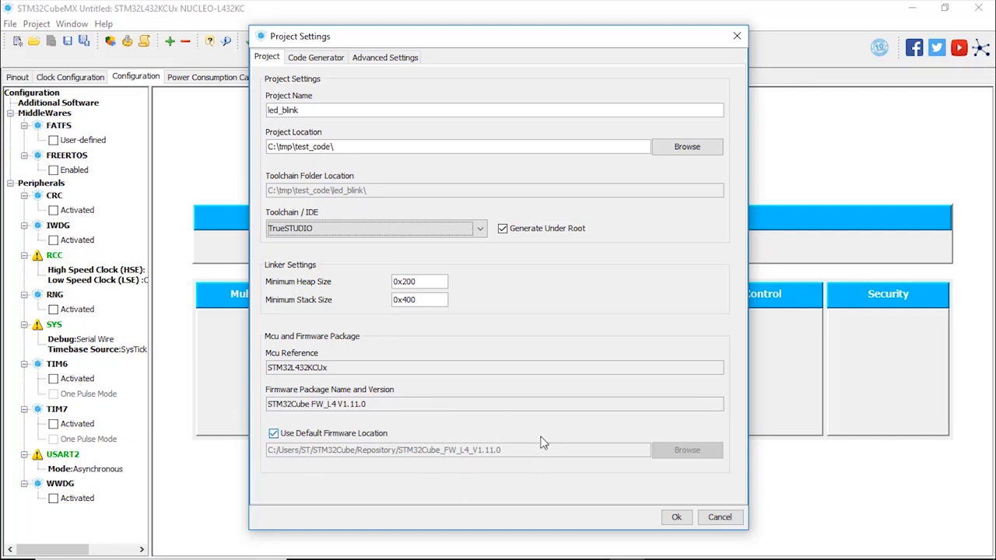
{"action": "mouse_move", "coordinate": [471, 430]}
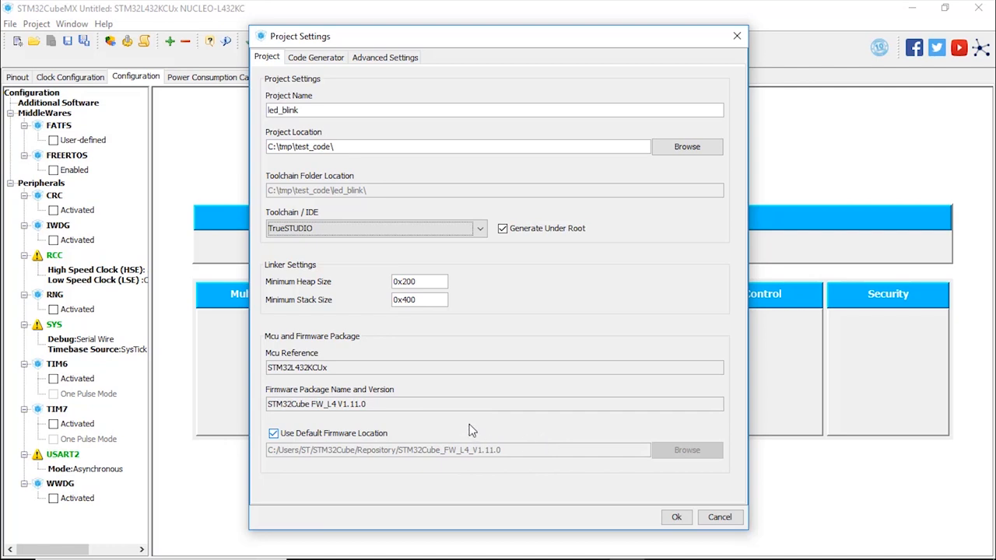
{"action": "mouse_move", "coordinate": [540, 448]}
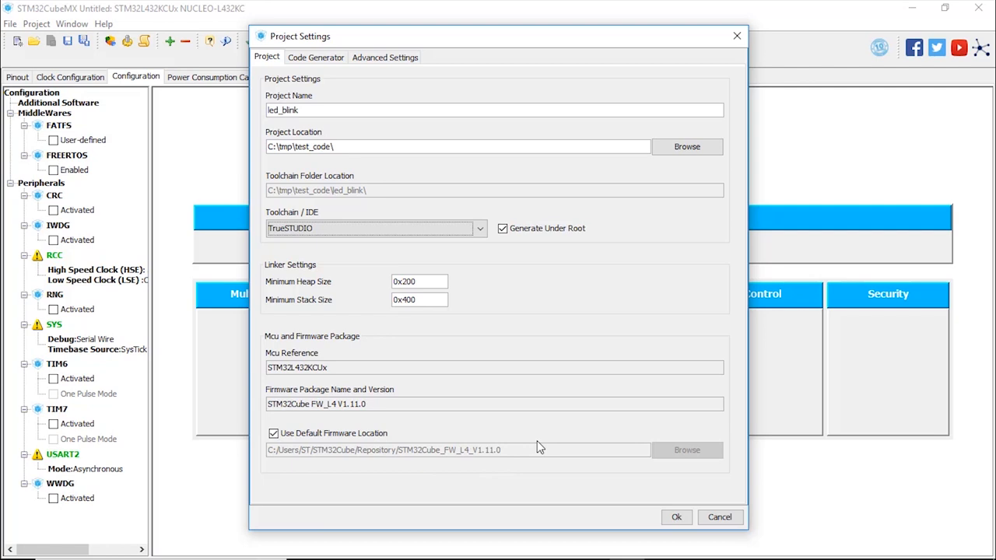
{"action": "mouse_move", "coordinate": [666, 509]}
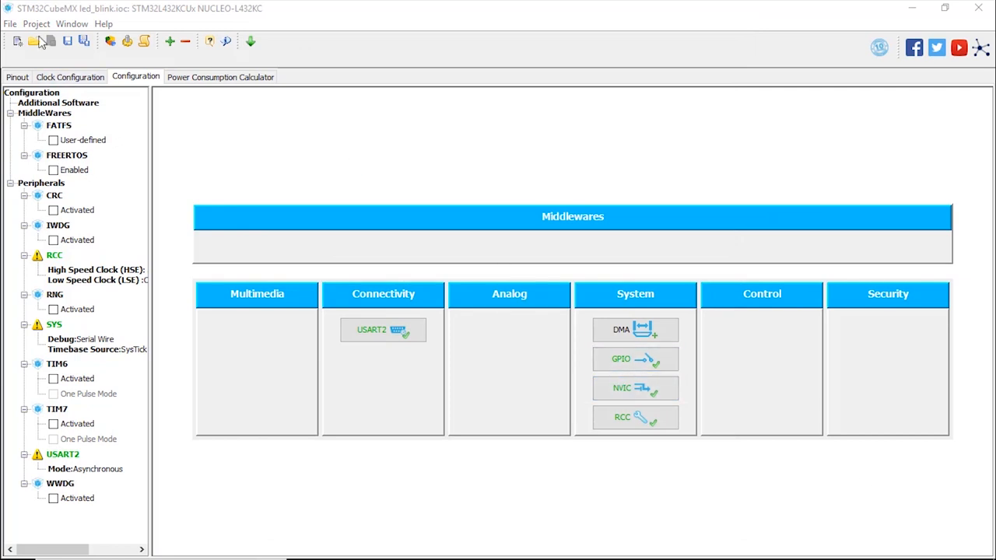
Generate led_blink code into C:/tmp/test_code/led_blink and open it in TrueSTUDIO
{"action": "left_click", "coordinate": [36, 23]}
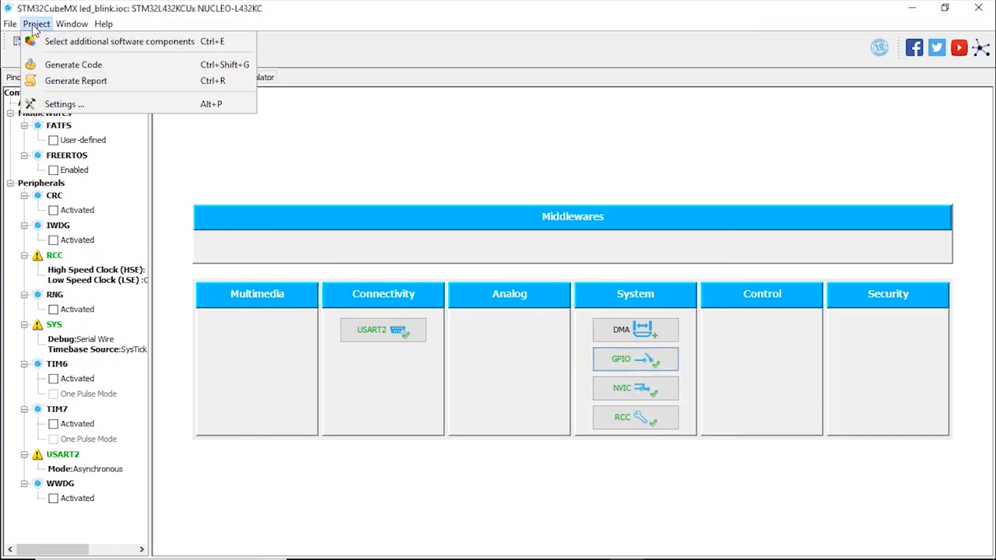
{"action": "left_click", "coordinate": [73, 64]}
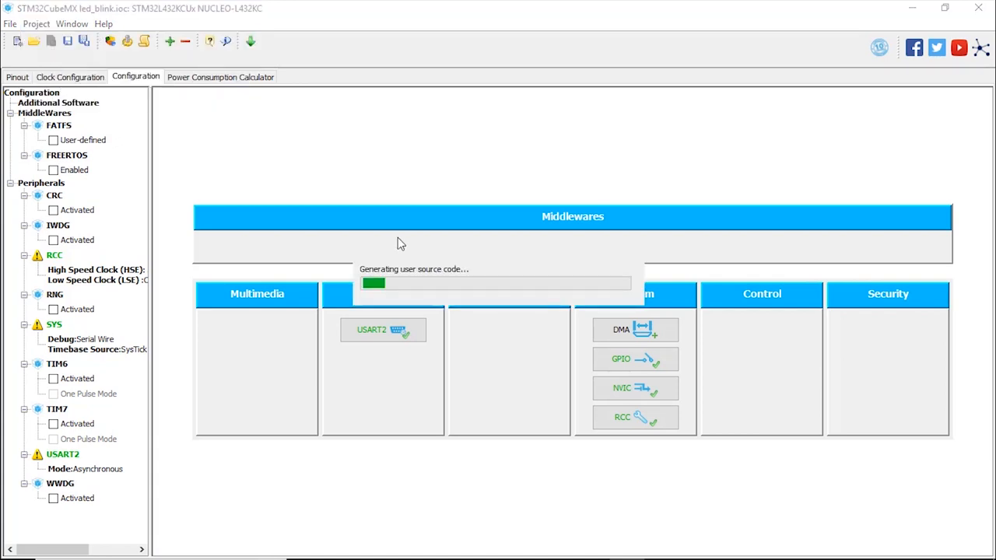
{"action": "mouse_move", "coordinate": [506, 254]}
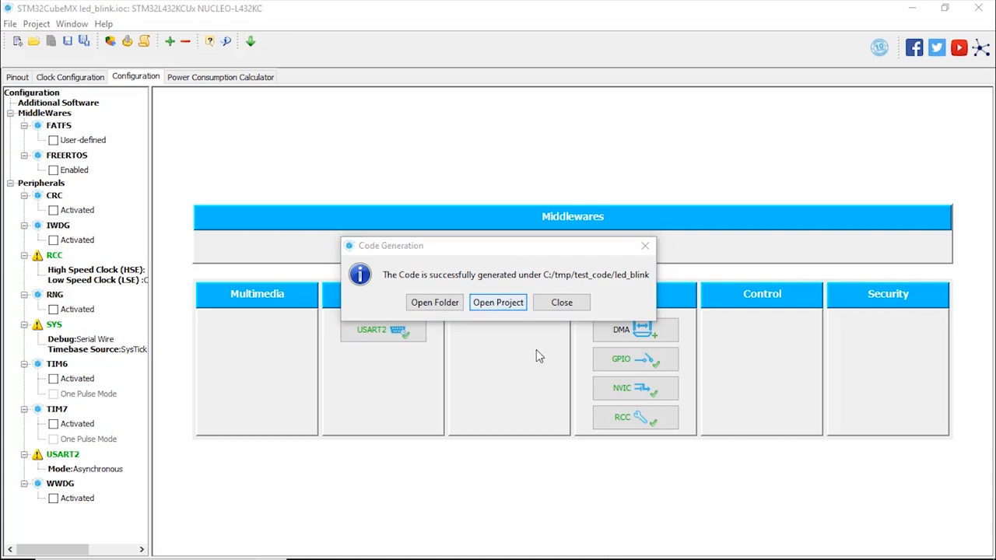
{"action": "mouse_move", "coordinate": [434, 303]}
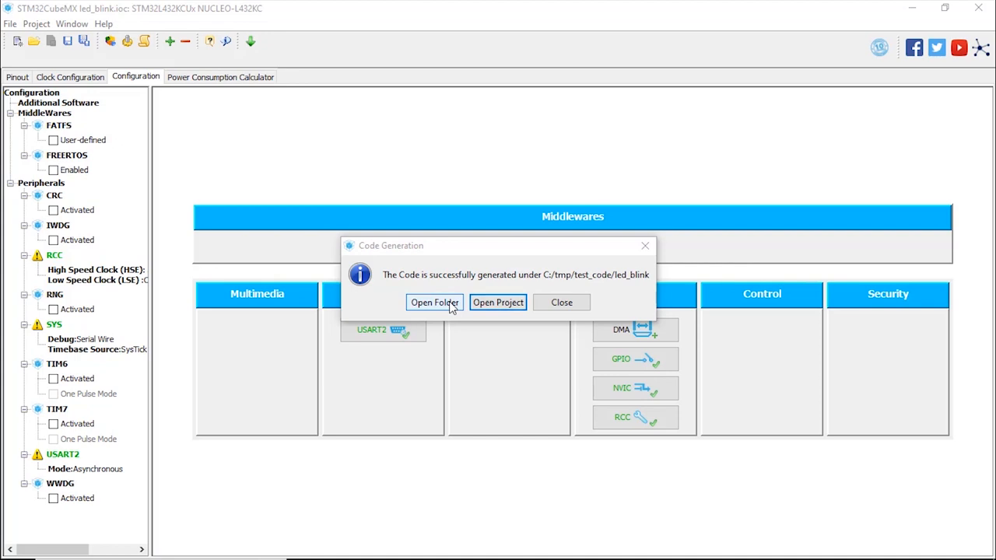
{"action": "mouse_move", "coordinate": [498, 302]}
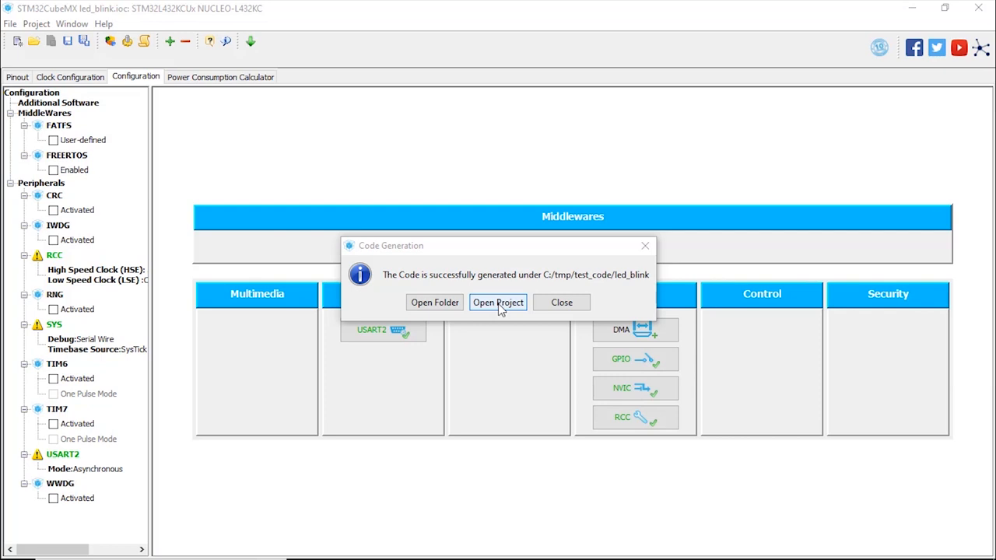
{"action": "left_click", "coordinate": [561, 302]}
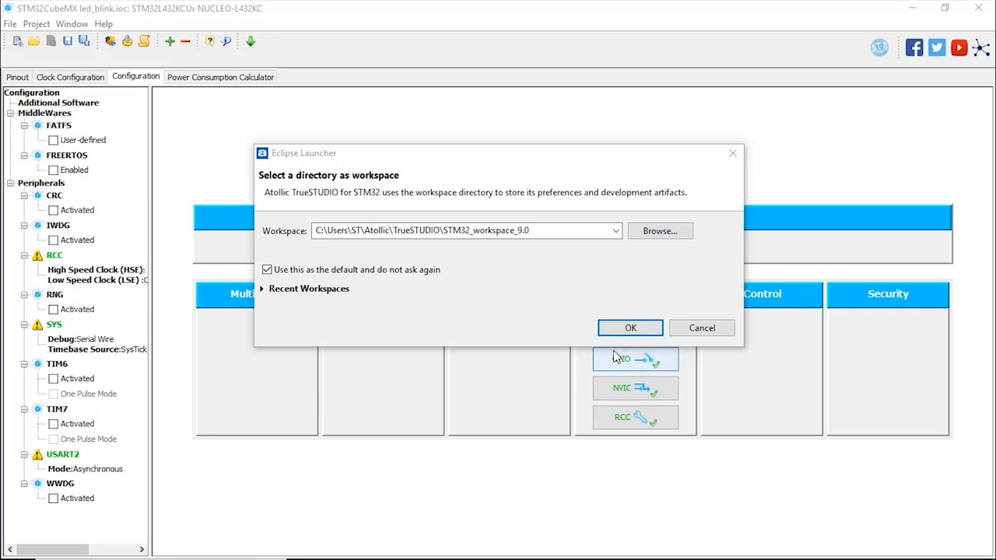
{"action": "mouse_move", "coordinate": [613, 295]}
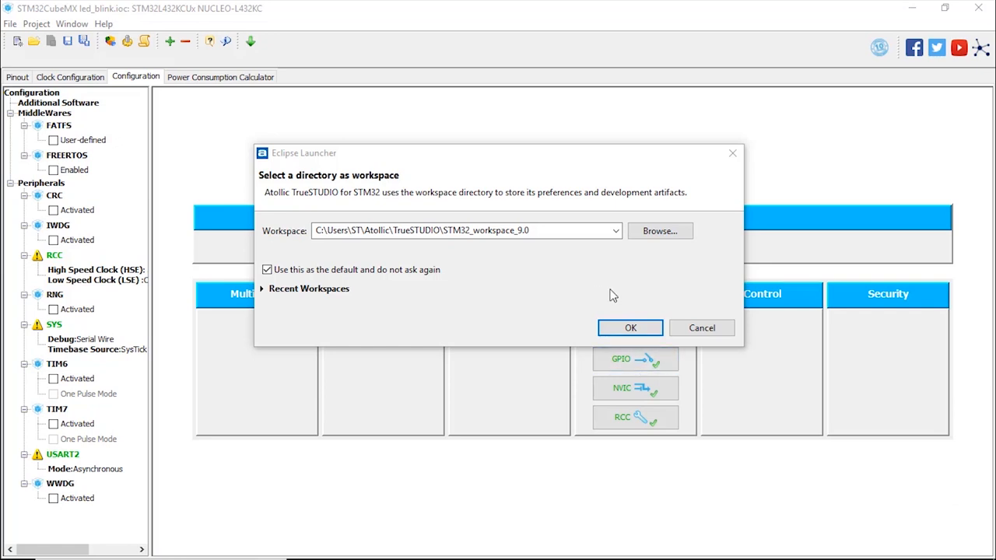
{"action": "mouse_move", "coordinate": [484, 305]}
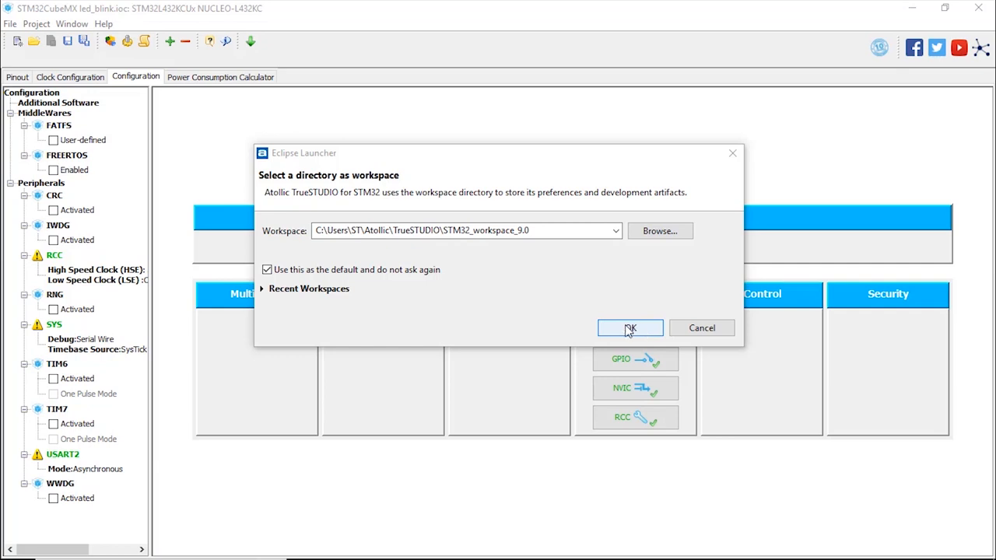
Accept the STM32_workspace_9.0 workspace in the Eclipse Launcher
{"action": "left_click", "coordinate": [630, 328]}
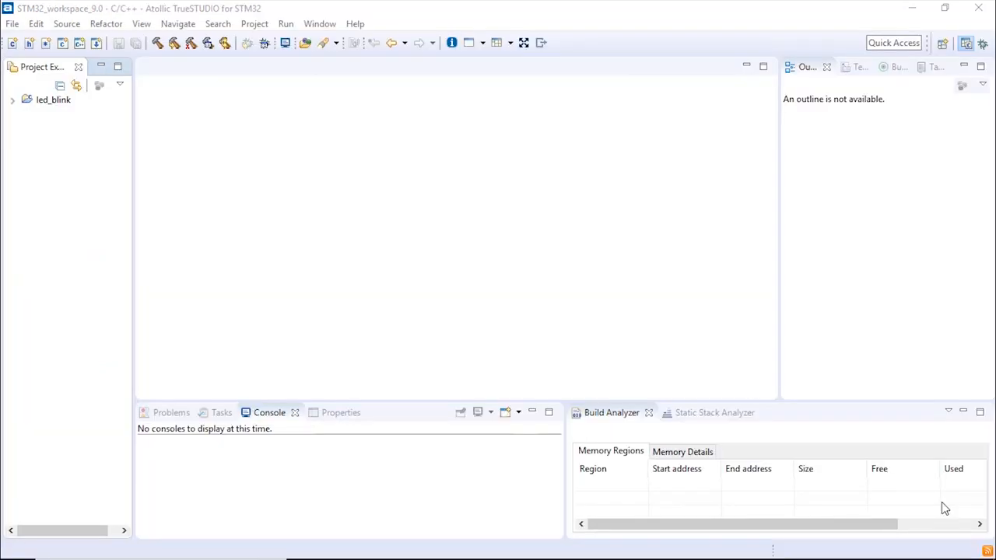
{"action": "mouse_move", "coordinate": [177, 145]}
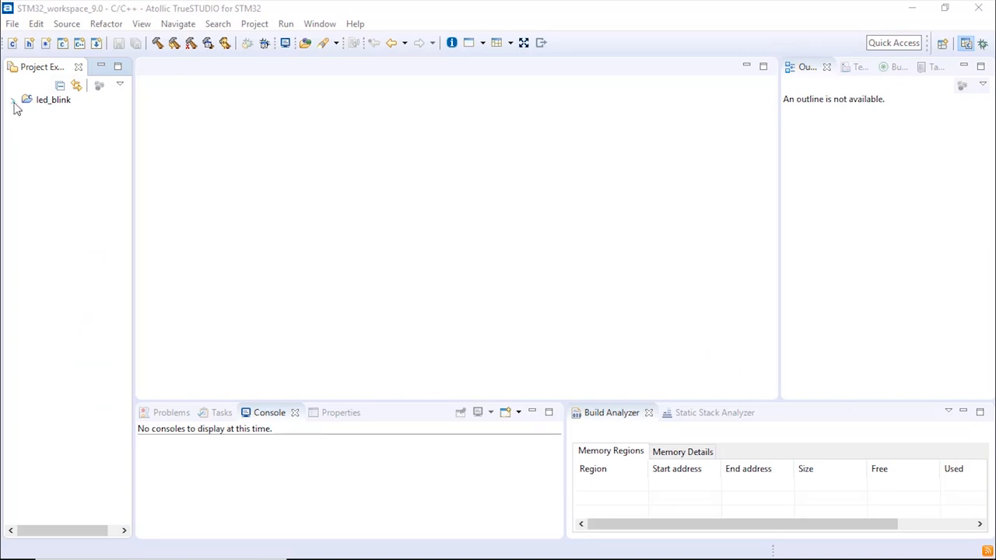
{"action": "left_click", "coordinate": [13, 99]}
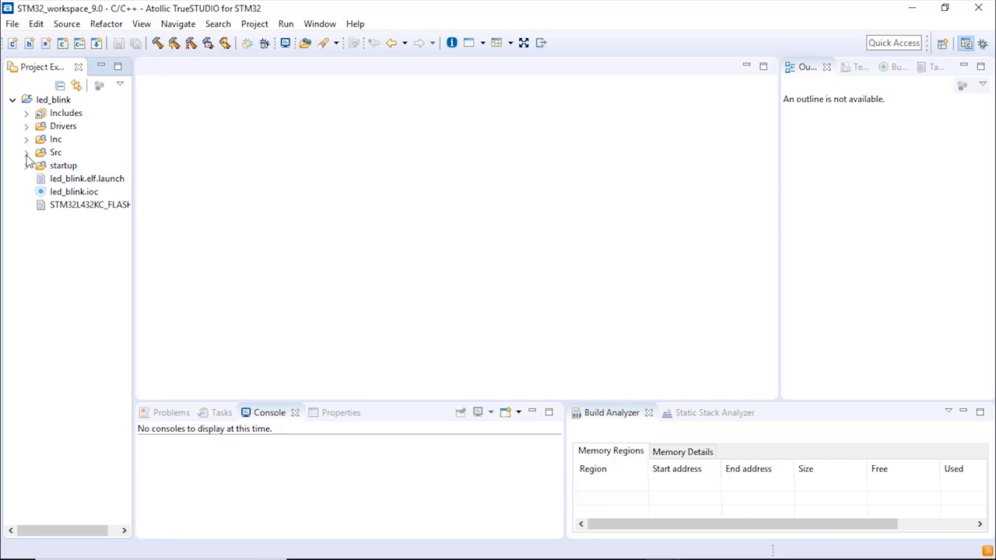
{"action": "left_click", "coordinate": [27, 152]}
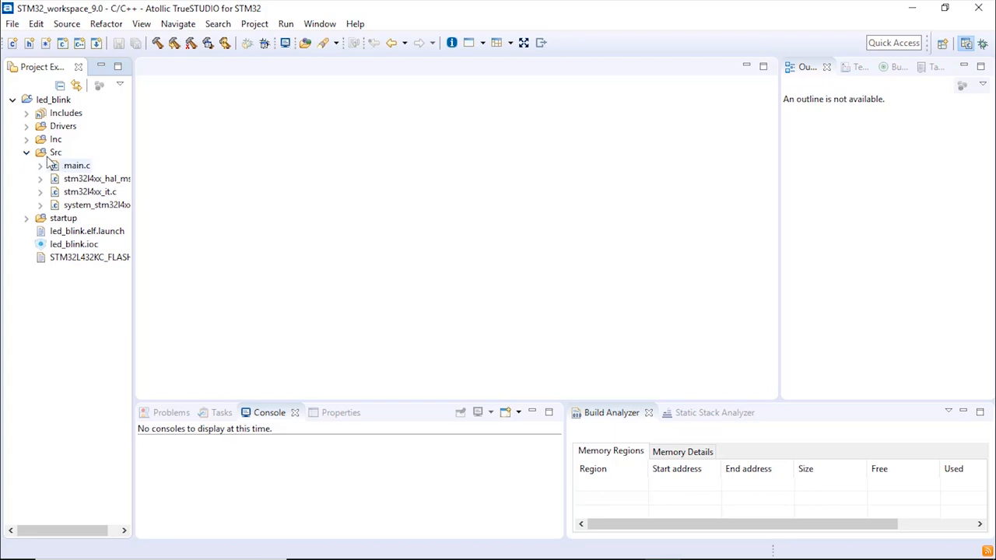
{"action": "left_click", "coordinate": [76, 165]}
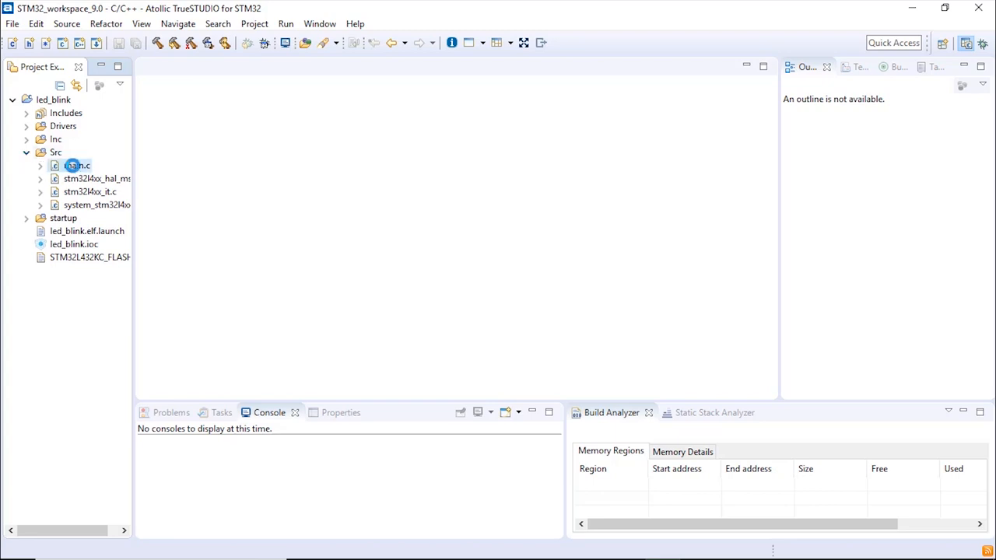
{"action": "double_click", "coordinate": [77, 165]}
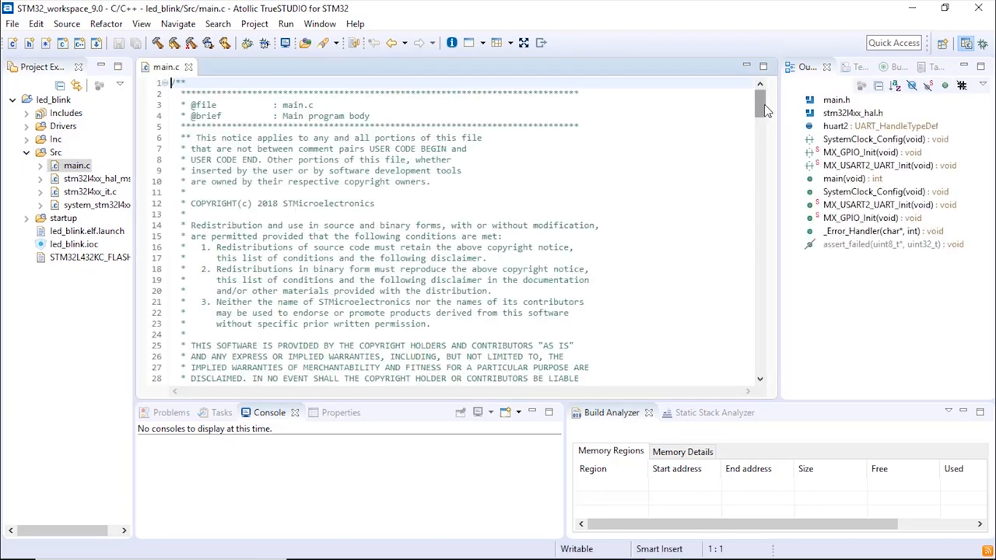
{"action": "scroll", "scroll_direction": "down", "scroll_amount": 3}
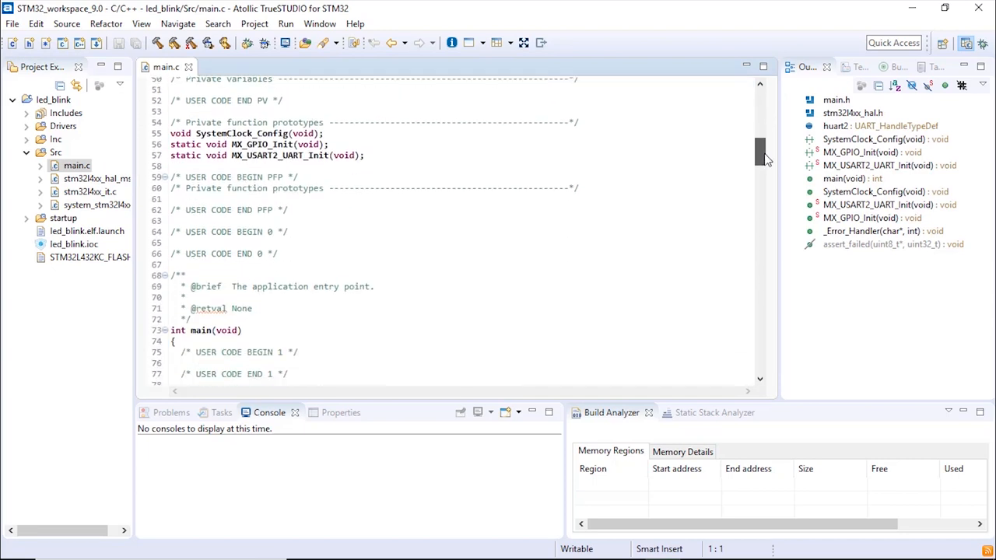
{"action": "scroll", "scroll_direction": "down", "scroll_amount": 3}
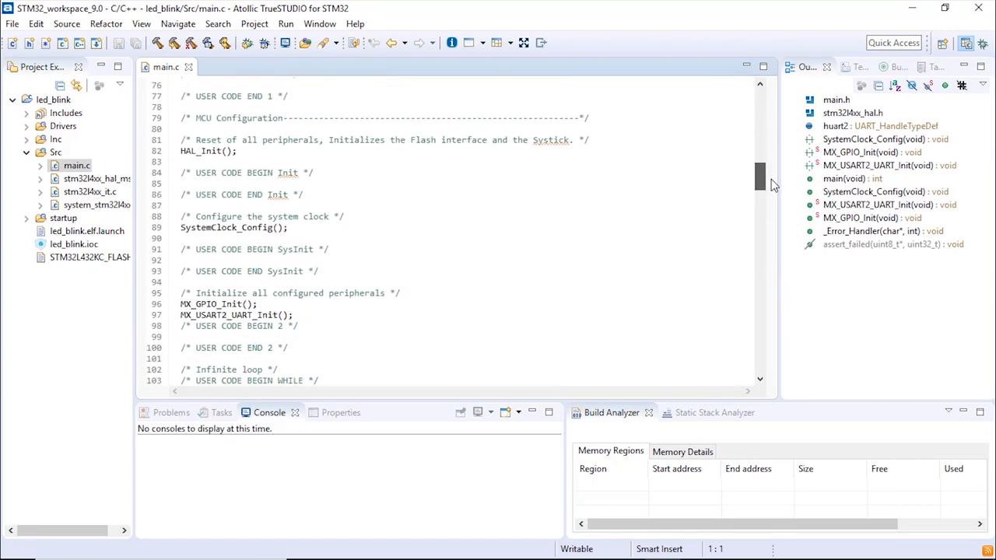
{"action": "scroll", "scroll_direction": "down", "scroll_amount": 3}
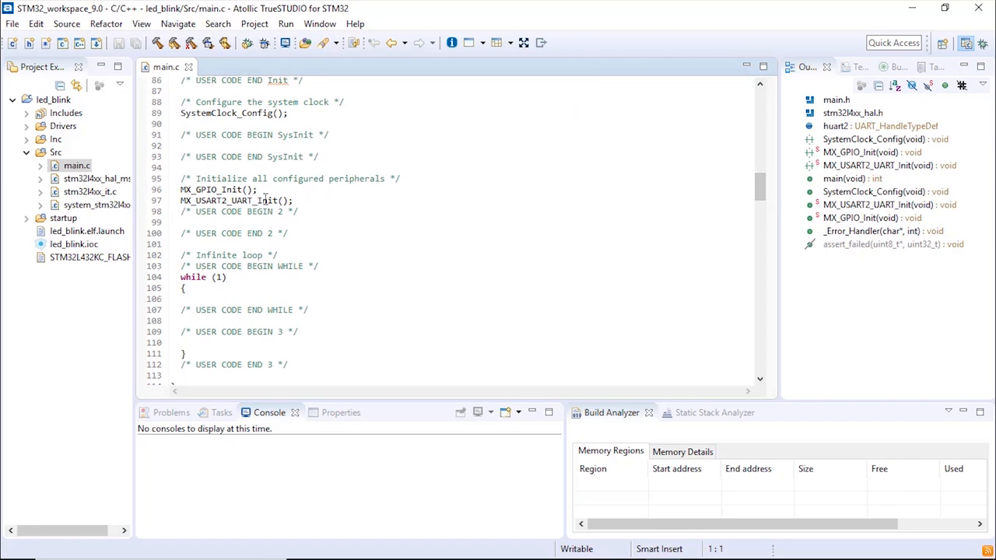
{"action": "double_click", "coordinate": [218, 189]}
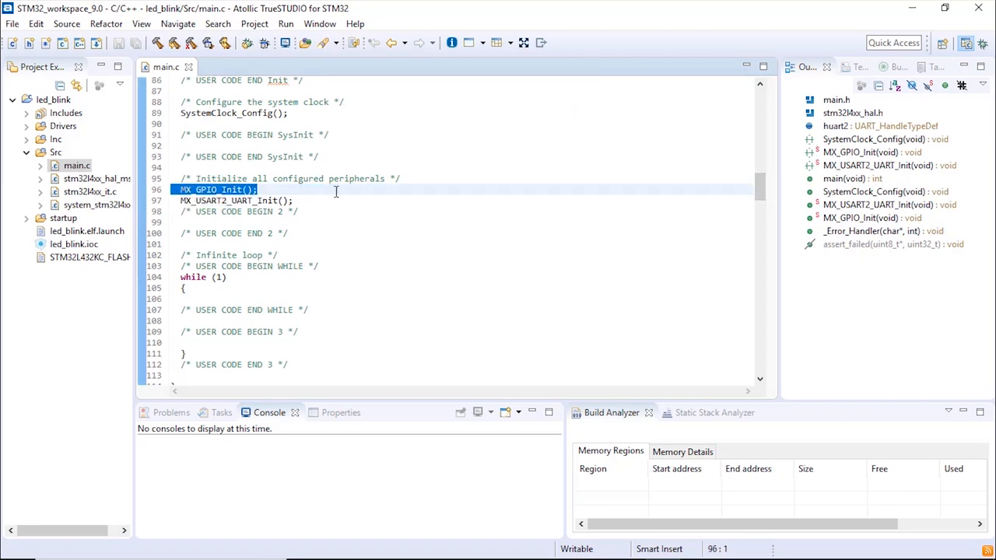
{"action": "scroll", "scroll_direction": "down", "scroll_amount": 3}
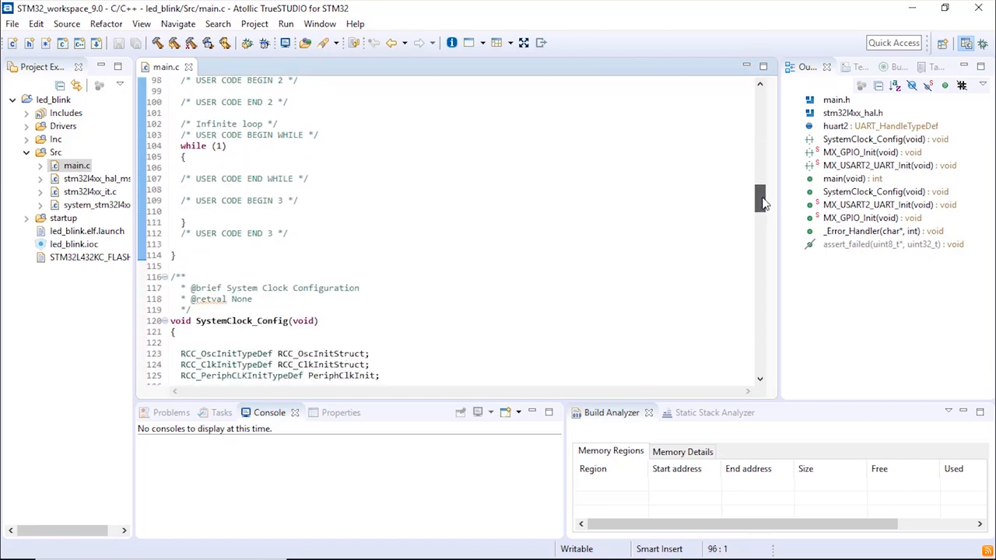
{"action": "scroll", "scroll_direction": "down", "scroll_amount": 3}
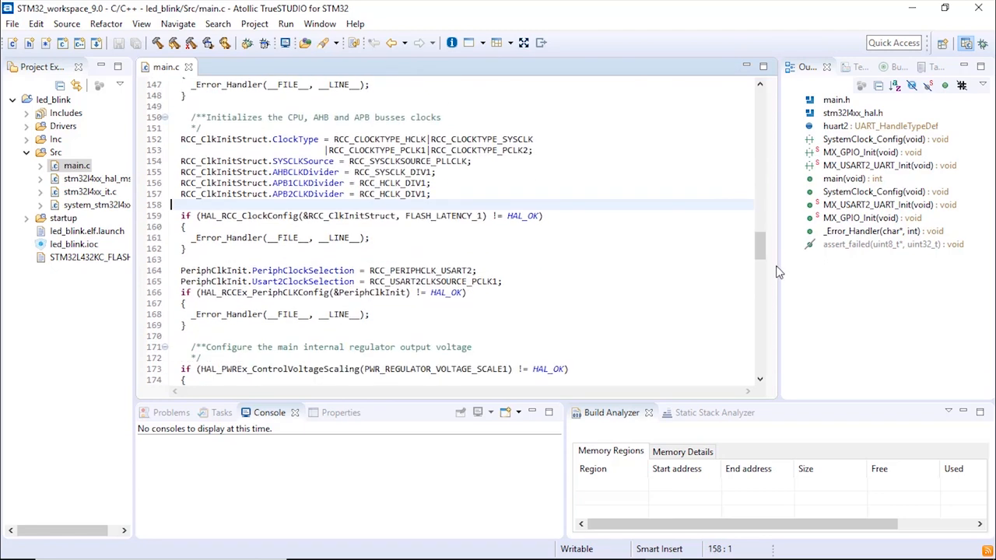
{"action": "scroll", "scroll_direction": "down", "scroll_amount": 3}
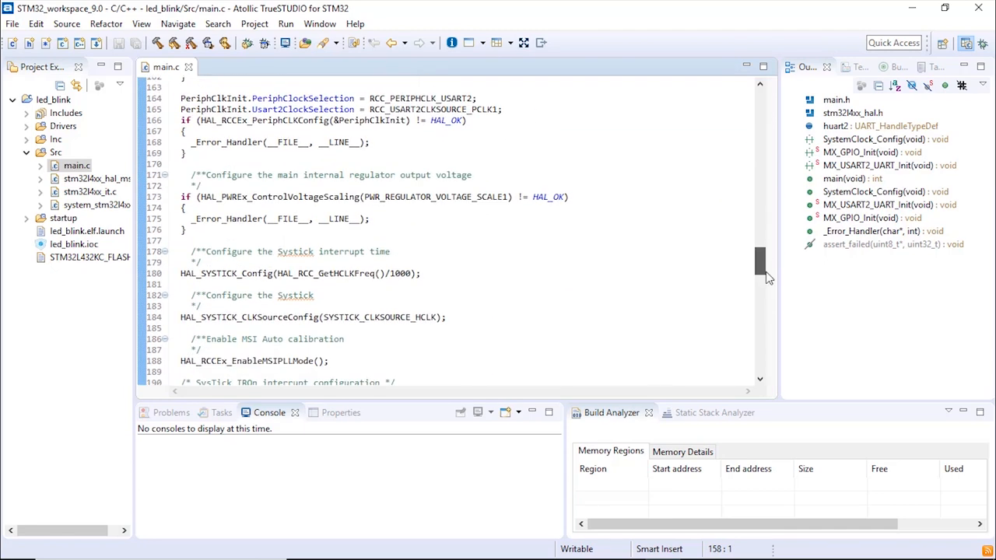
{"action": "scroll", "scroll_direction": "down", "scroll_amount": 3}
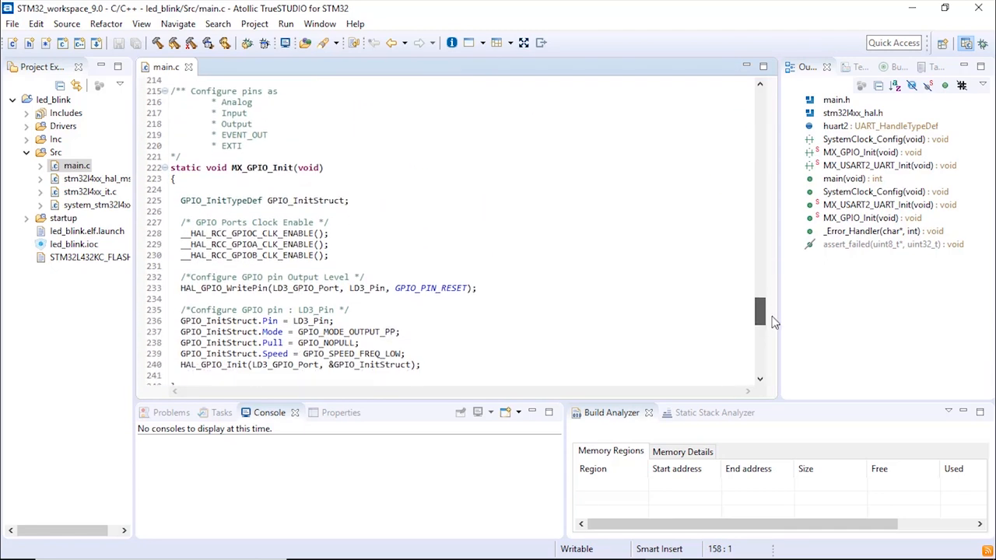
{"action": "scroll", "scroll_direction": "down", "scroll_amount": 3}
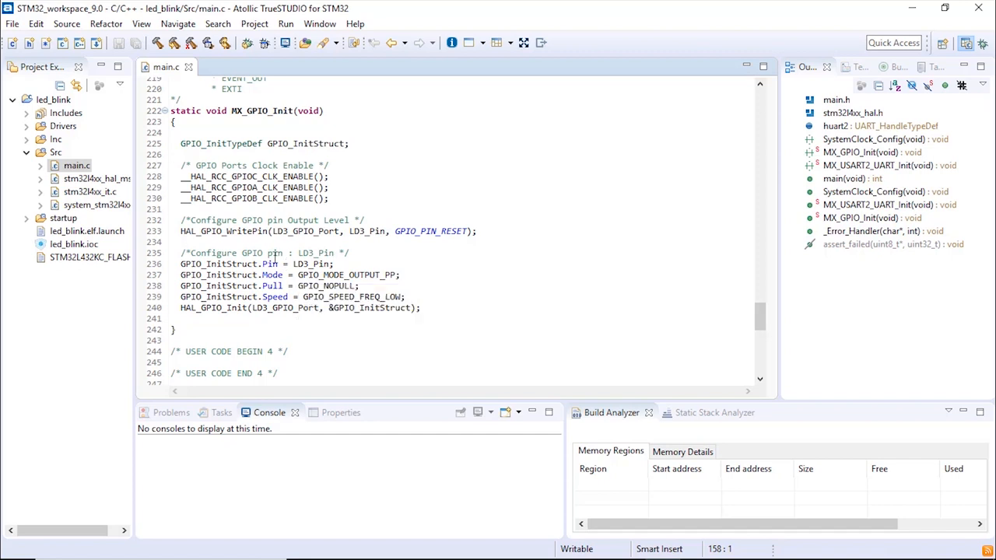
{"action": "mouse_move", "coordinate": [386, 274]}
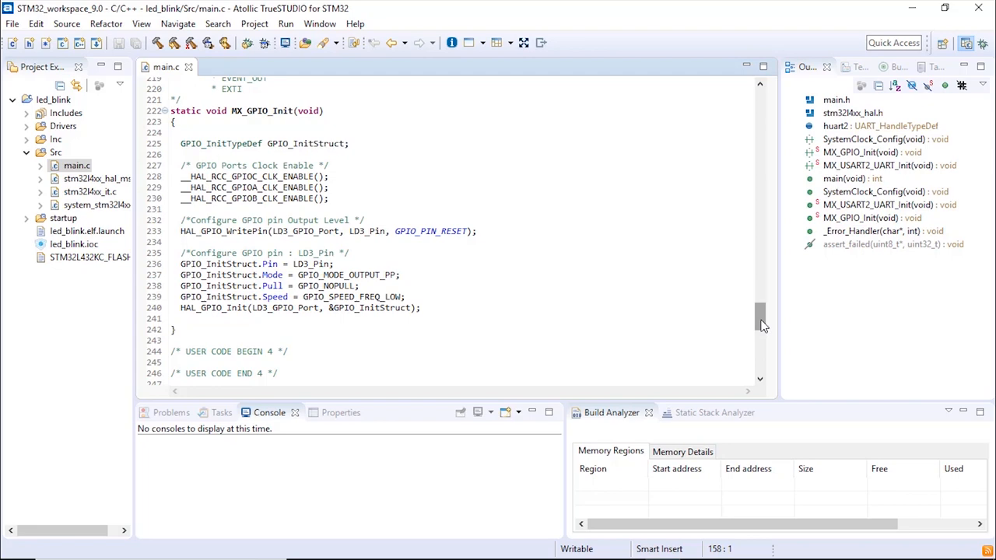
{"action": "scroll", "scroll_direction": "up", "scroll_amount": 3}
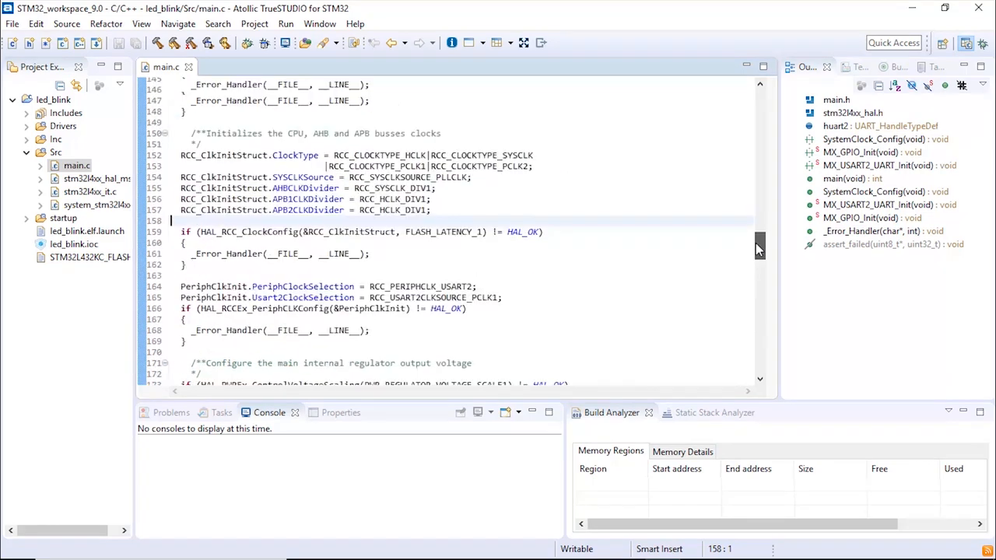
{"action": "scroll", "scroll_direction": "up", "scroll_amount": 3}
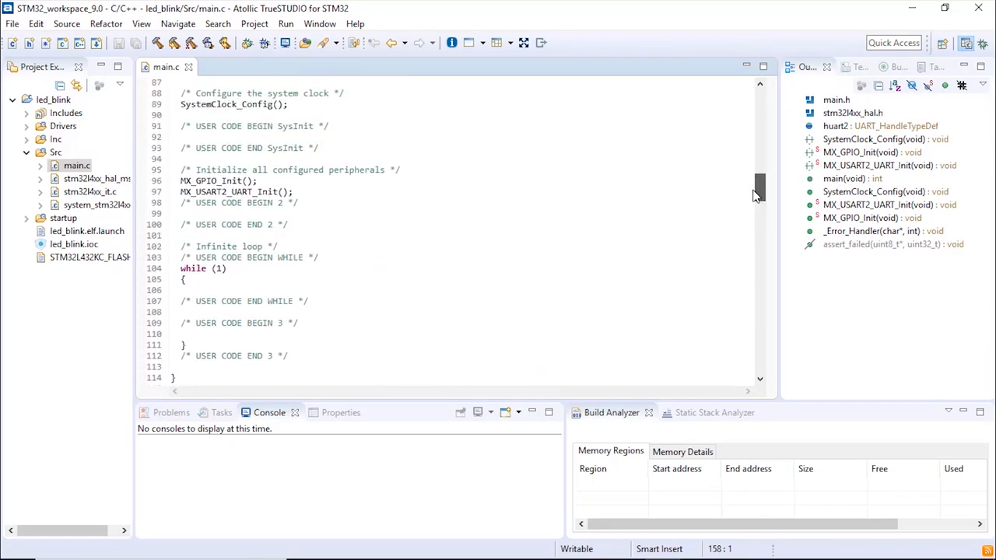
{"action": "scroll", "scroll_direction": "up", "scroll_amount": 3}
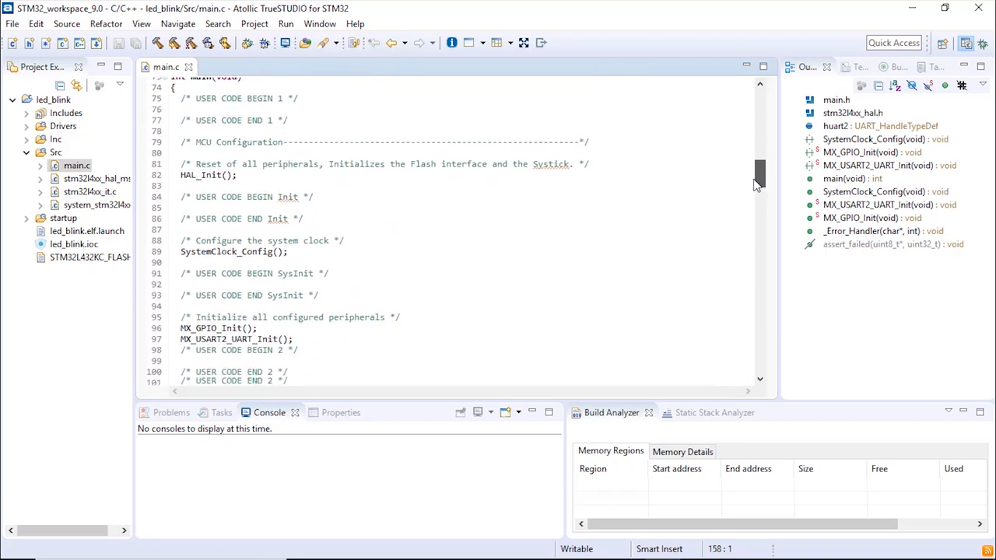
{"action": "scroll", "scroll_direction": "down", "scroll_amount": 3}
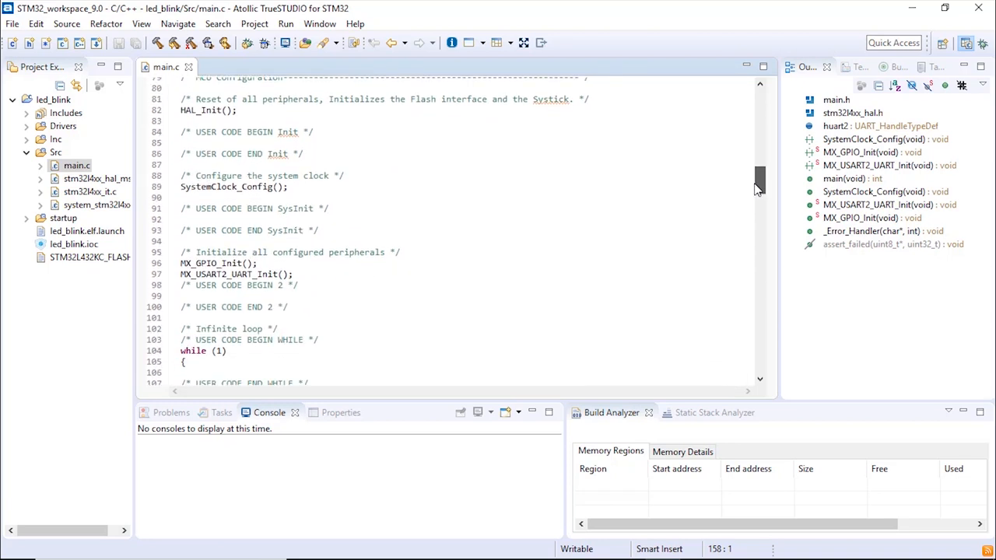
{"action": "scroll", "scroll_direction": "down", "scroll_amount": 3}
{"action": "type", "text": "HAL_Delay(100);"}
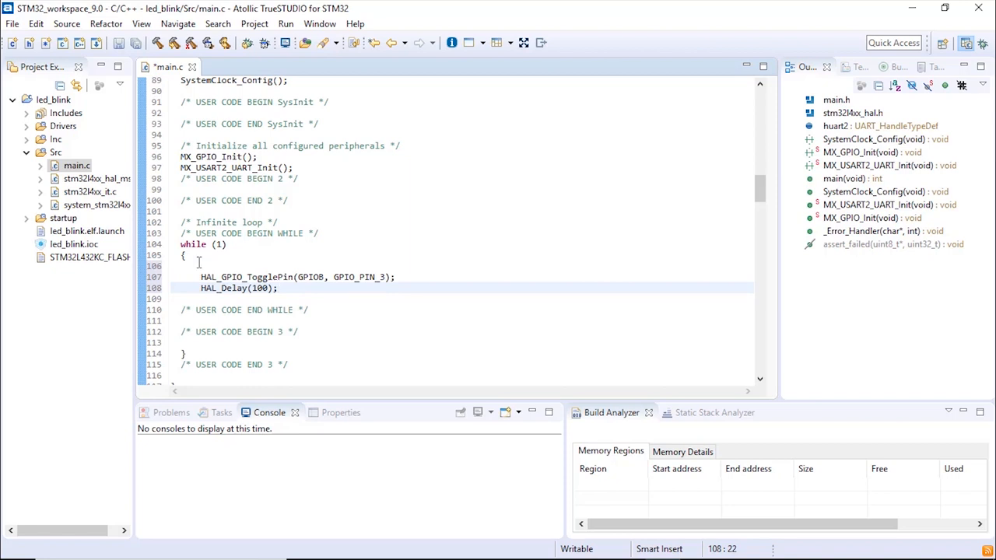
Highlight the HAL_GPIO_TogglePin name and the 100 ms HAL_Delay value in main.c
{"action": "double_click", "coordinate": [219, 277]}
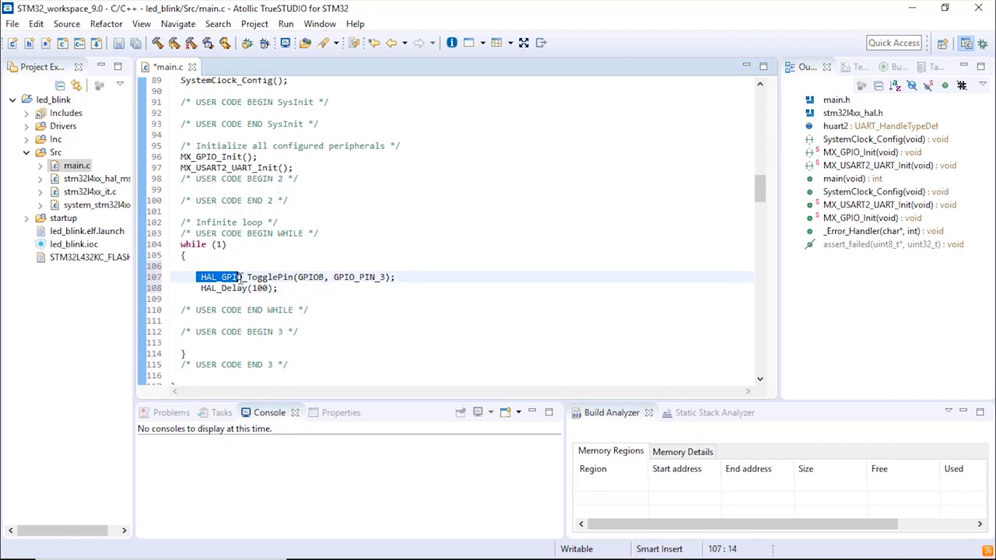
{"action": "double_click", "coordinate": [265, 277]}
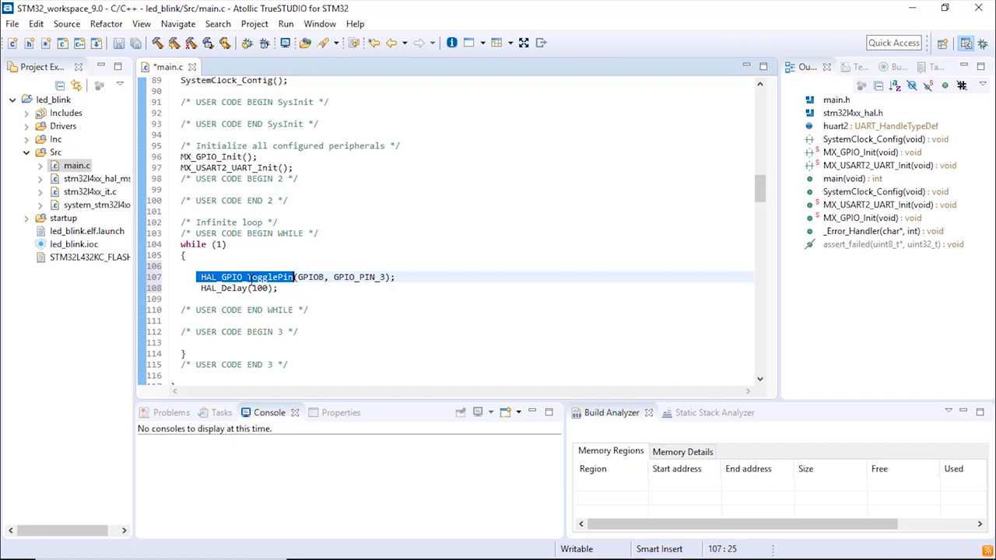
{"action": "mouse_move", "coordinate": [311, 277]}
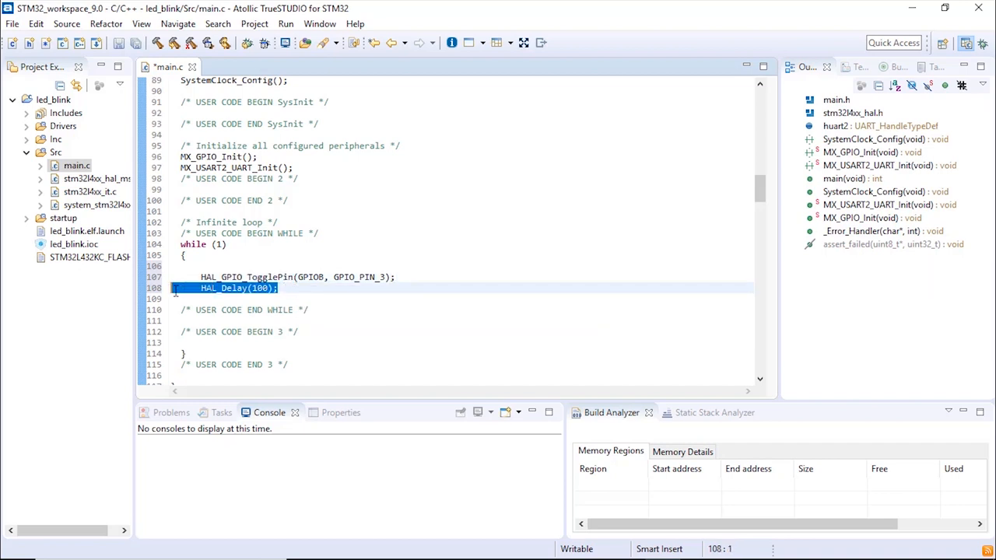
{"action": "left_click", "coordinate": [278, 288]}
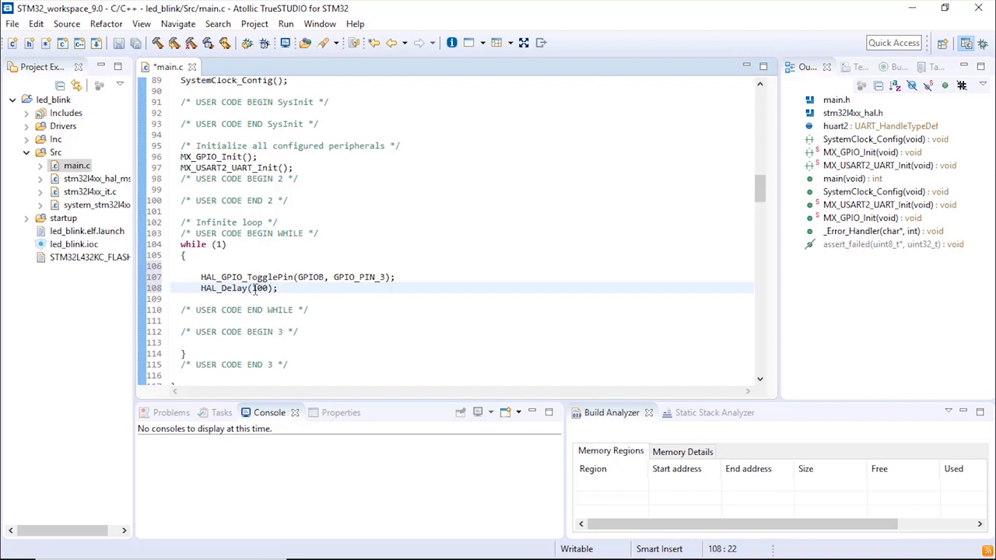
{"action": "double_click", "coordinate": [259, 288]}
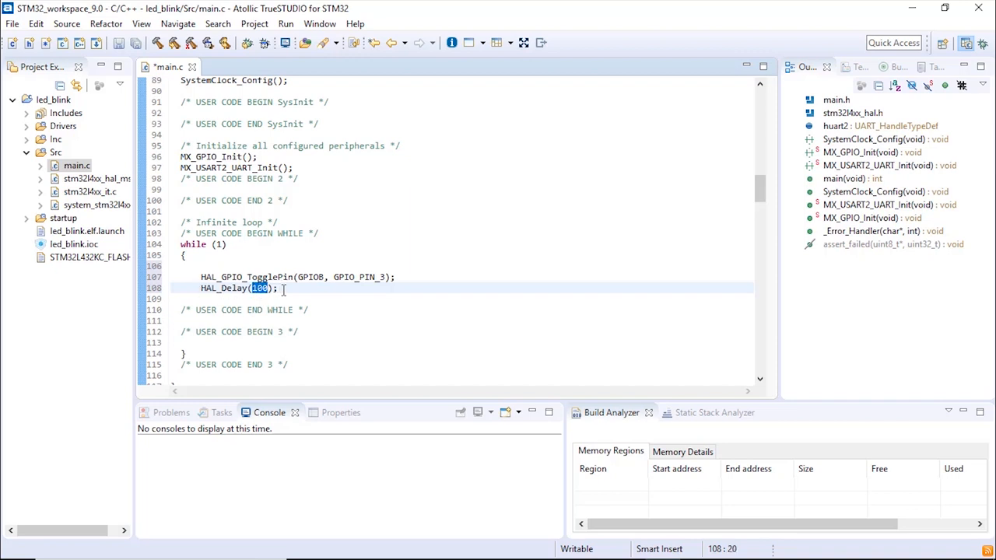
{"action": "left_click", "coordinate": [585, 298]}
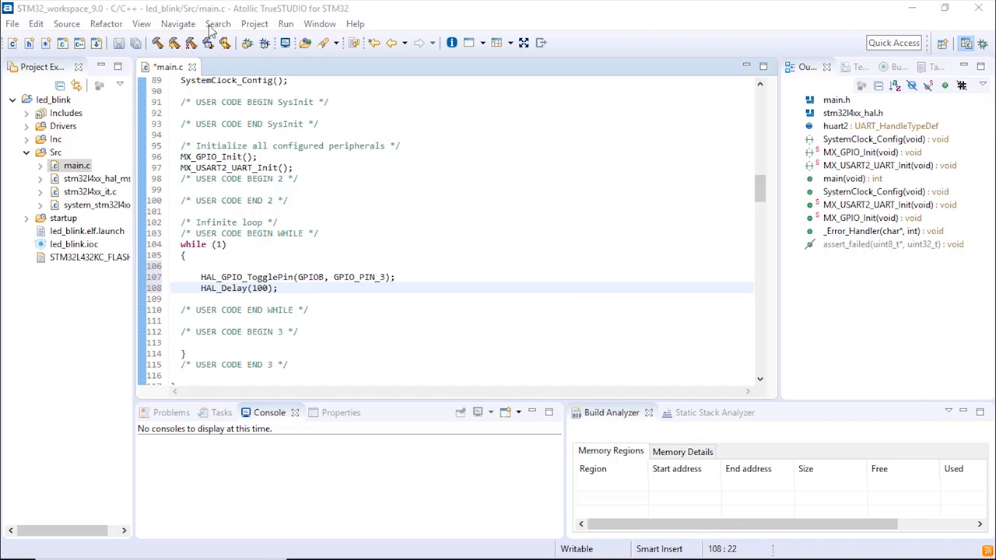
Build the led_blink project from the Project menu, reporting RAM and FLASH usage
{"action": "left_click", "coordinate": [254, 23]}
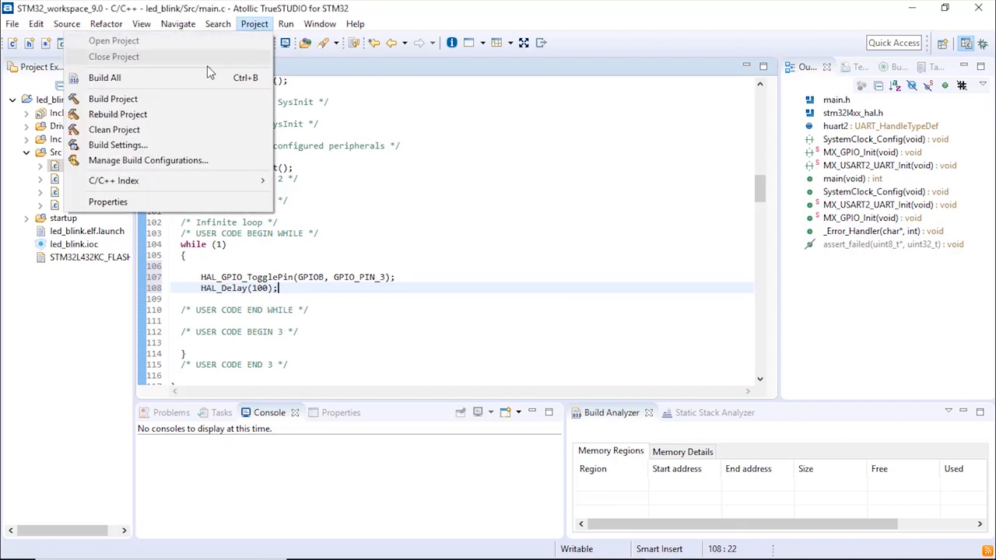
{"action": "left_click", "coordinate": [105, 78]}
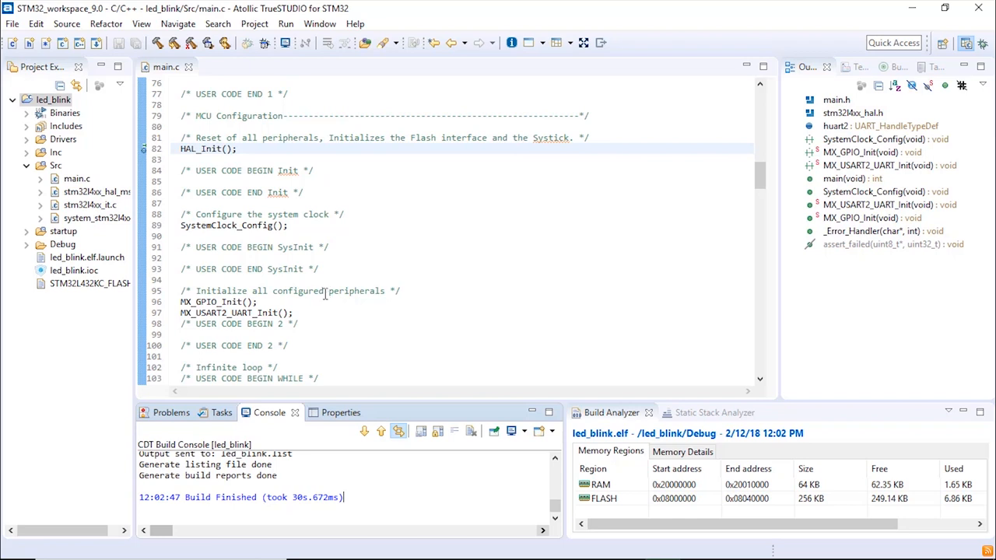
Select led_blink and launch it with Debug As Embedded C/C++ Application
{"action": "left_click", "coordinate": [52, 100]}
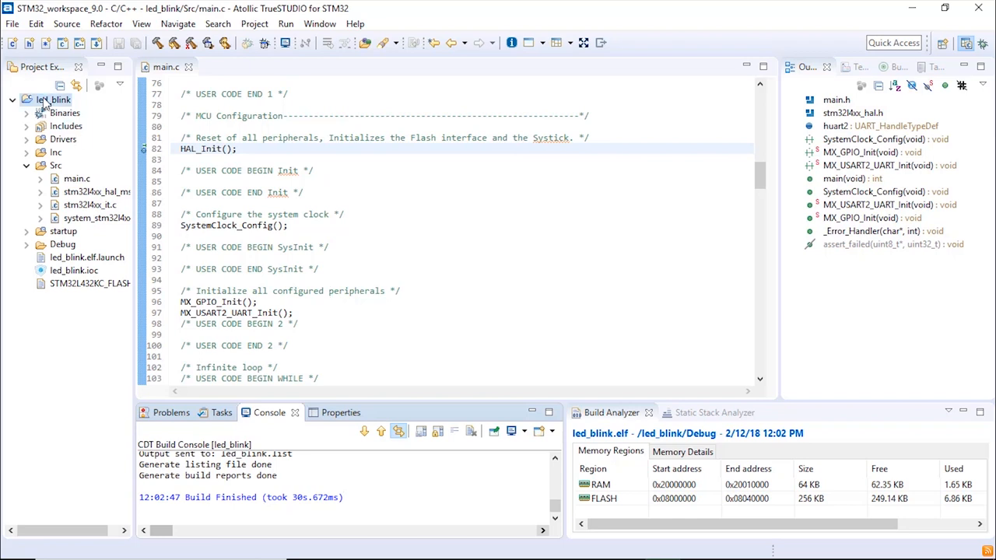
{"action": "left_click", "coordinate": [52, 99]}
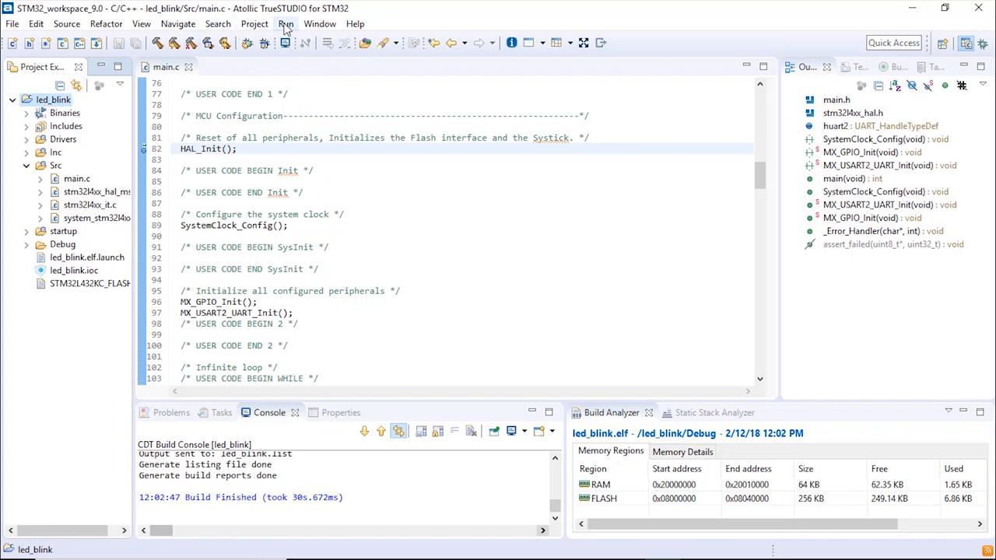
{"action": "left_click", "coordinate": [286, 23]}
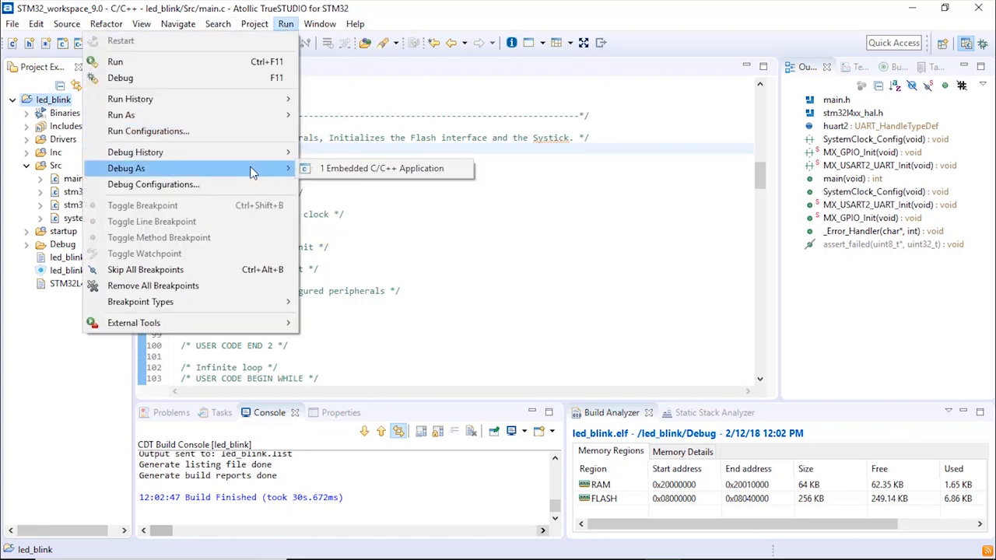
{"action": "mouse_move", "coordinate": [381, 168]}
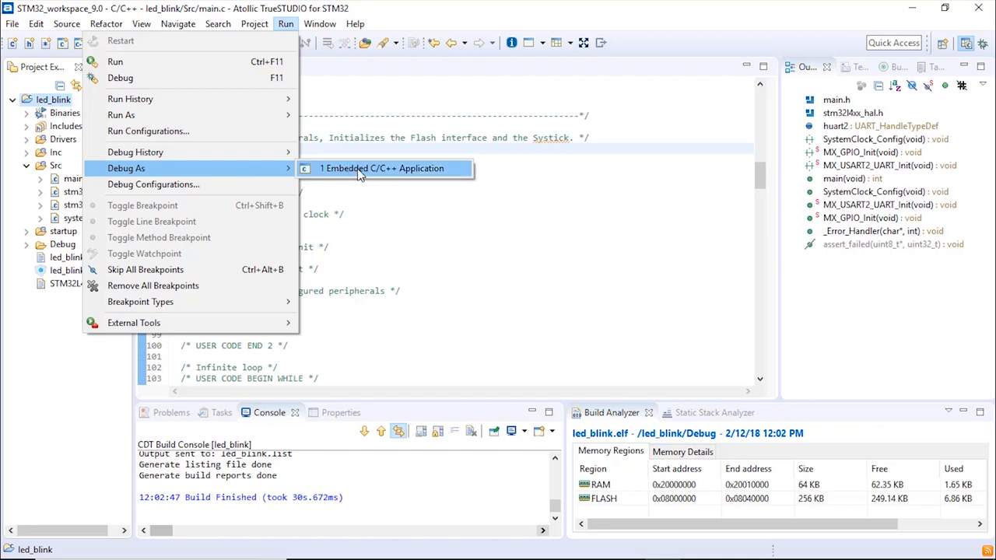
{"action": "left_click", "coordinate": [382, 168]}
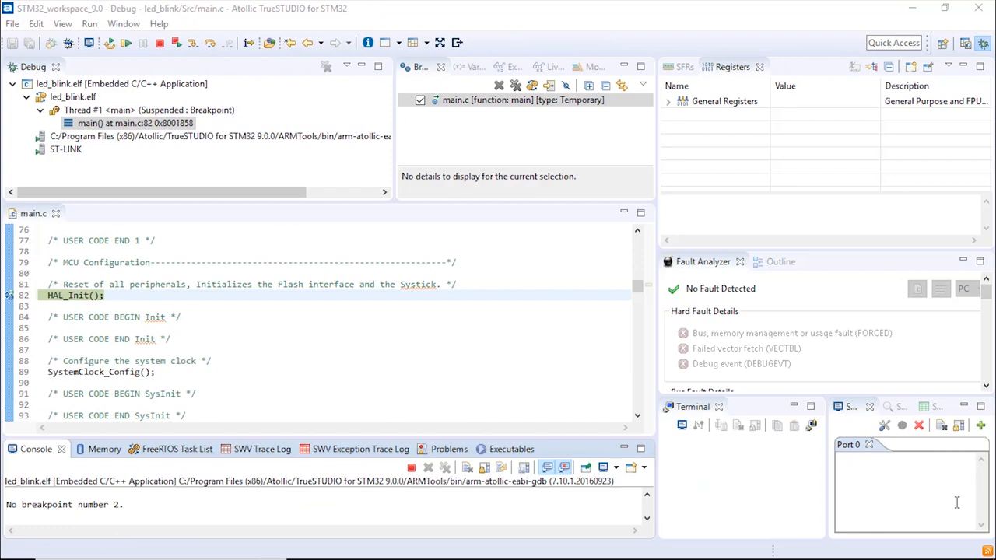
{"action": "mouse_move", "coordinate": [135, 53]}
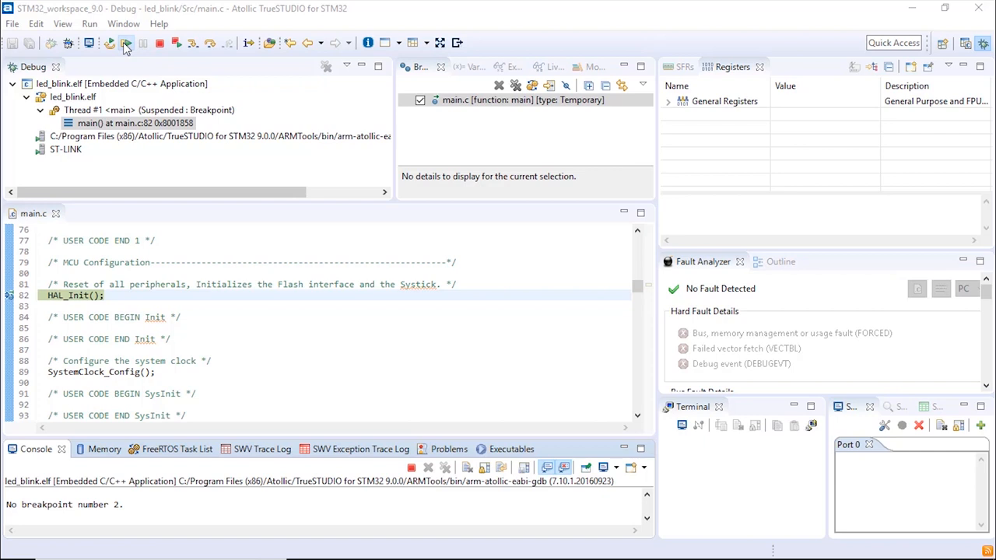
{"action": "mouse_move", "coordinate": [130, 46]}
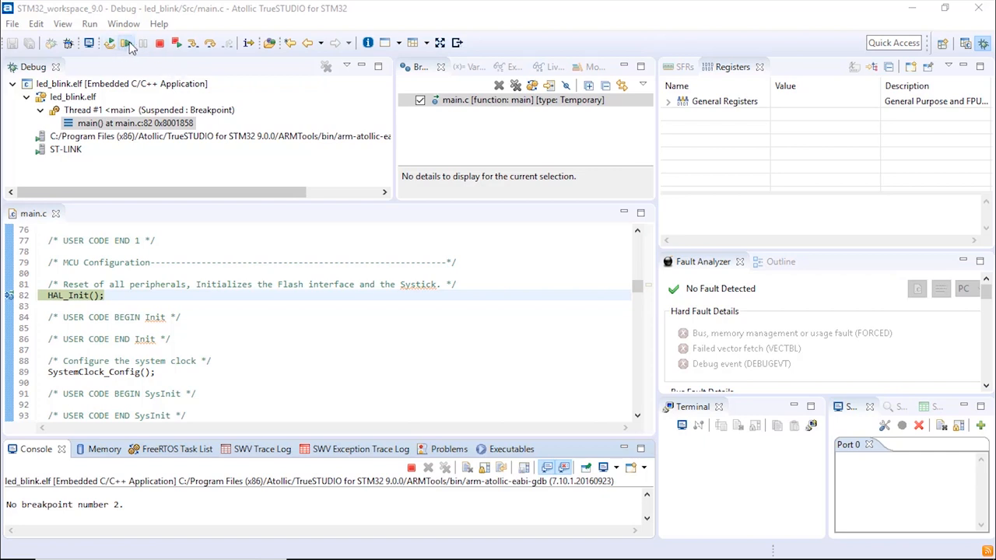
Resume led_blink execution on the board from the HAL_Init stop in main.c
{"action": "left_click", "coordinate": [126, 43]}
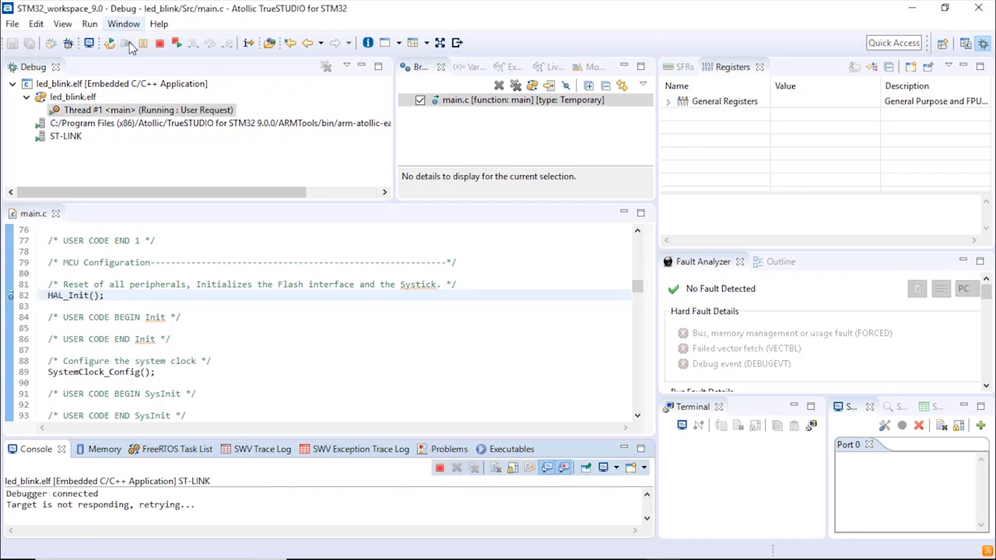
{"action": "mouse_move", "coordinate": [159, 43]}
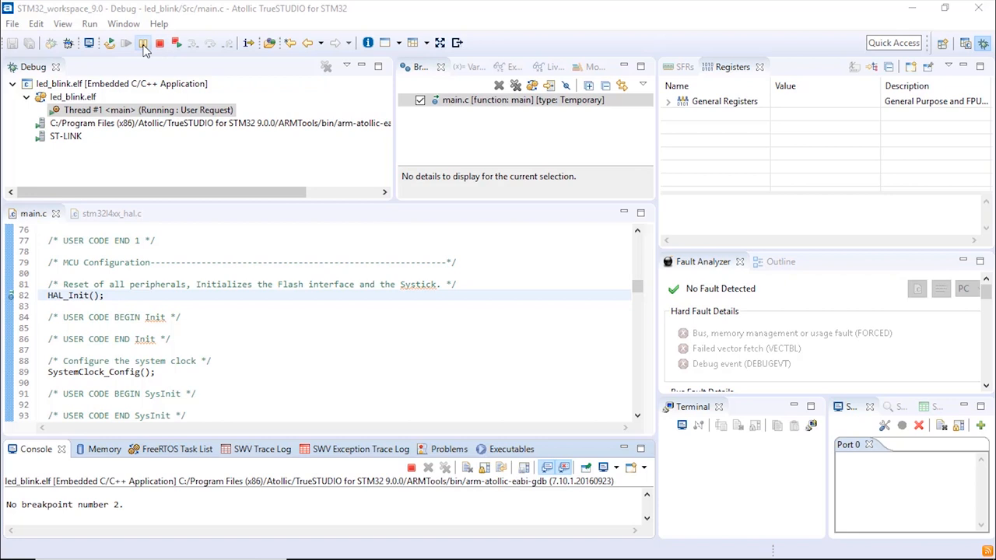
Suspend execution inside HAL_GetTick, end the session, and click into stm32l4xx_hal.c
{"action": "left_click", "coordinate": [143, 43]}
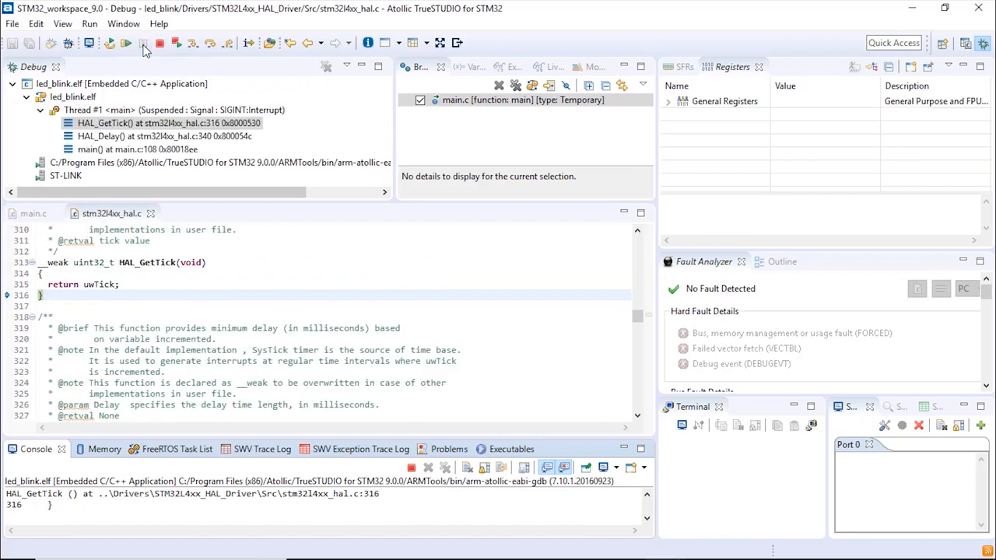
{"action": "mouse_move", "coordinate": [160, 42]}
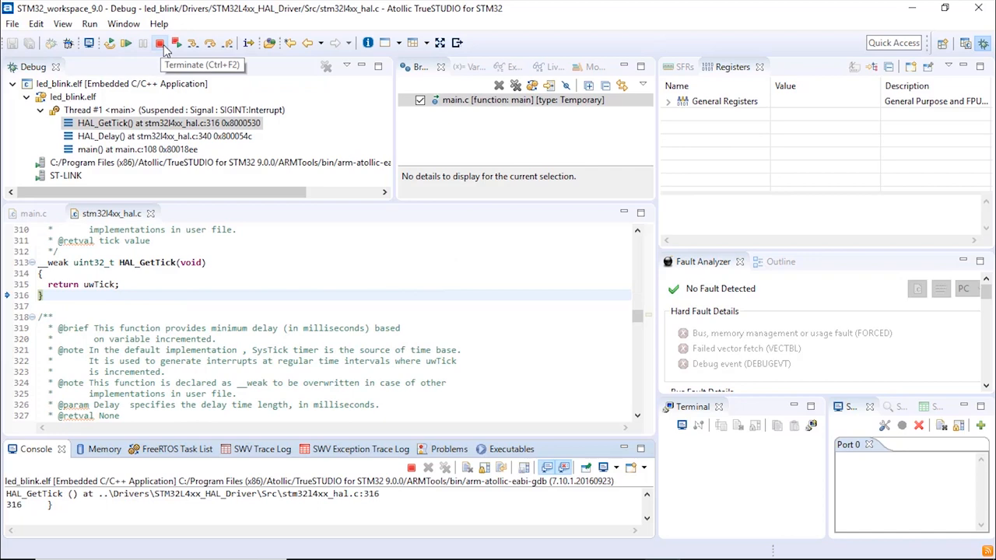
{"action": "mouse_move", "coordinate": [177, 43]}
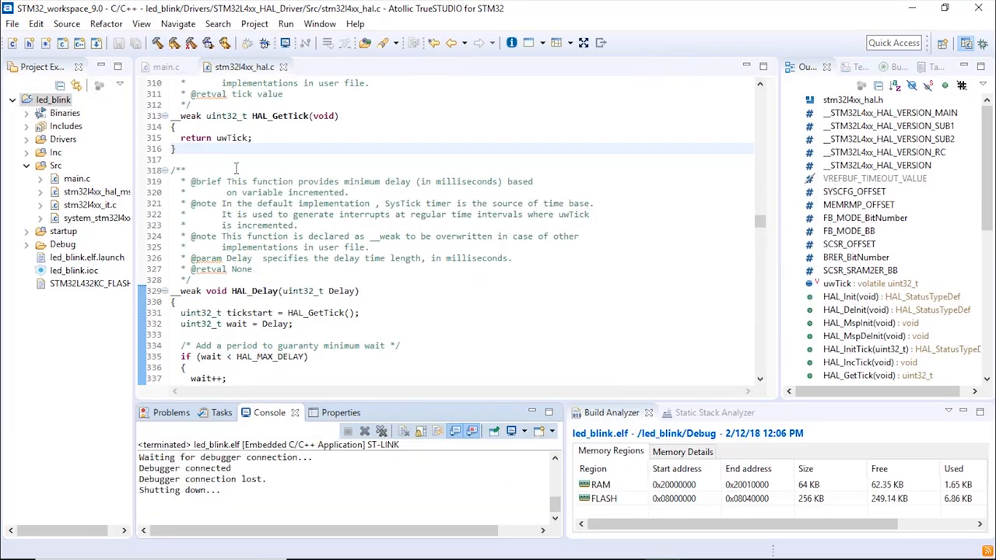
{"action": "left_click", "coordinate": [236, 169]}
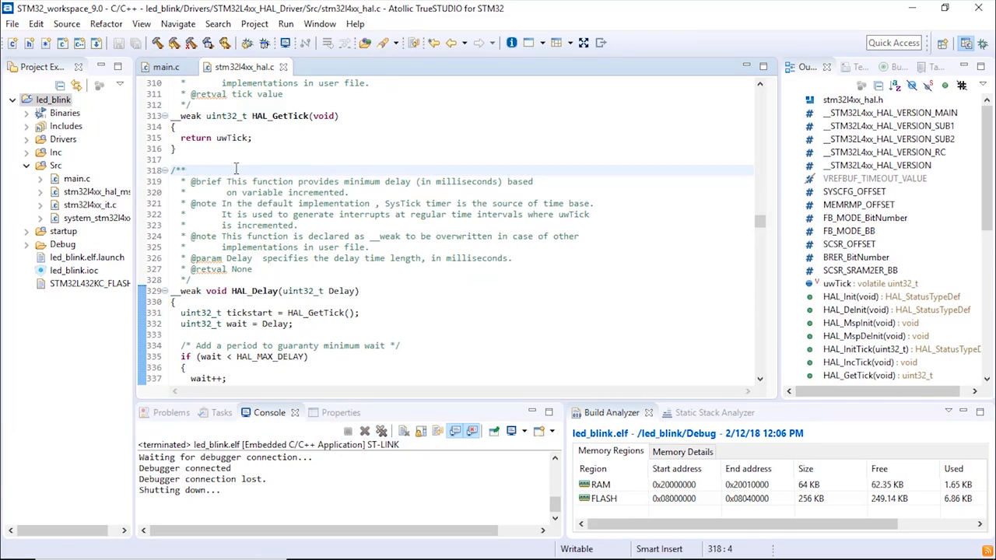
{"action": "left_click", "coordinate": [186, 170]}
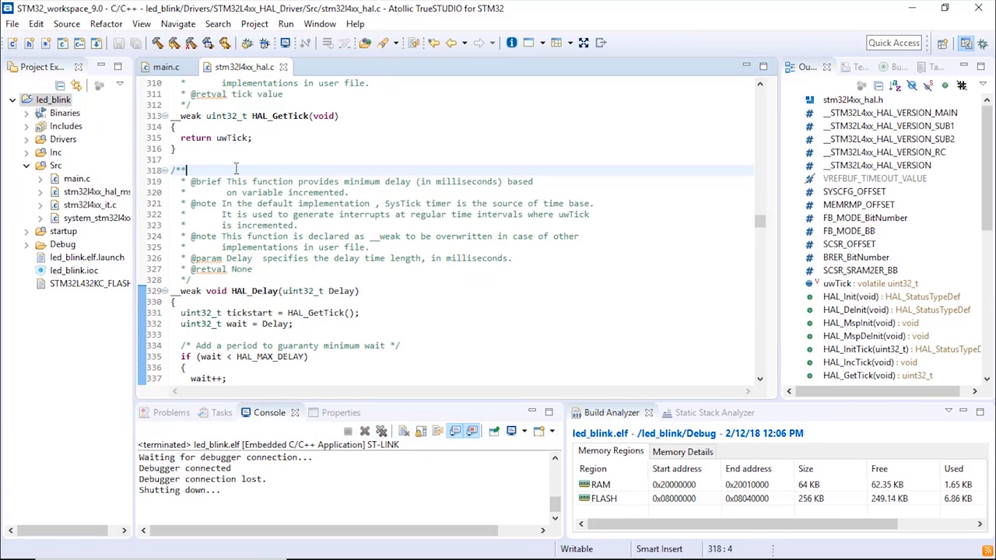